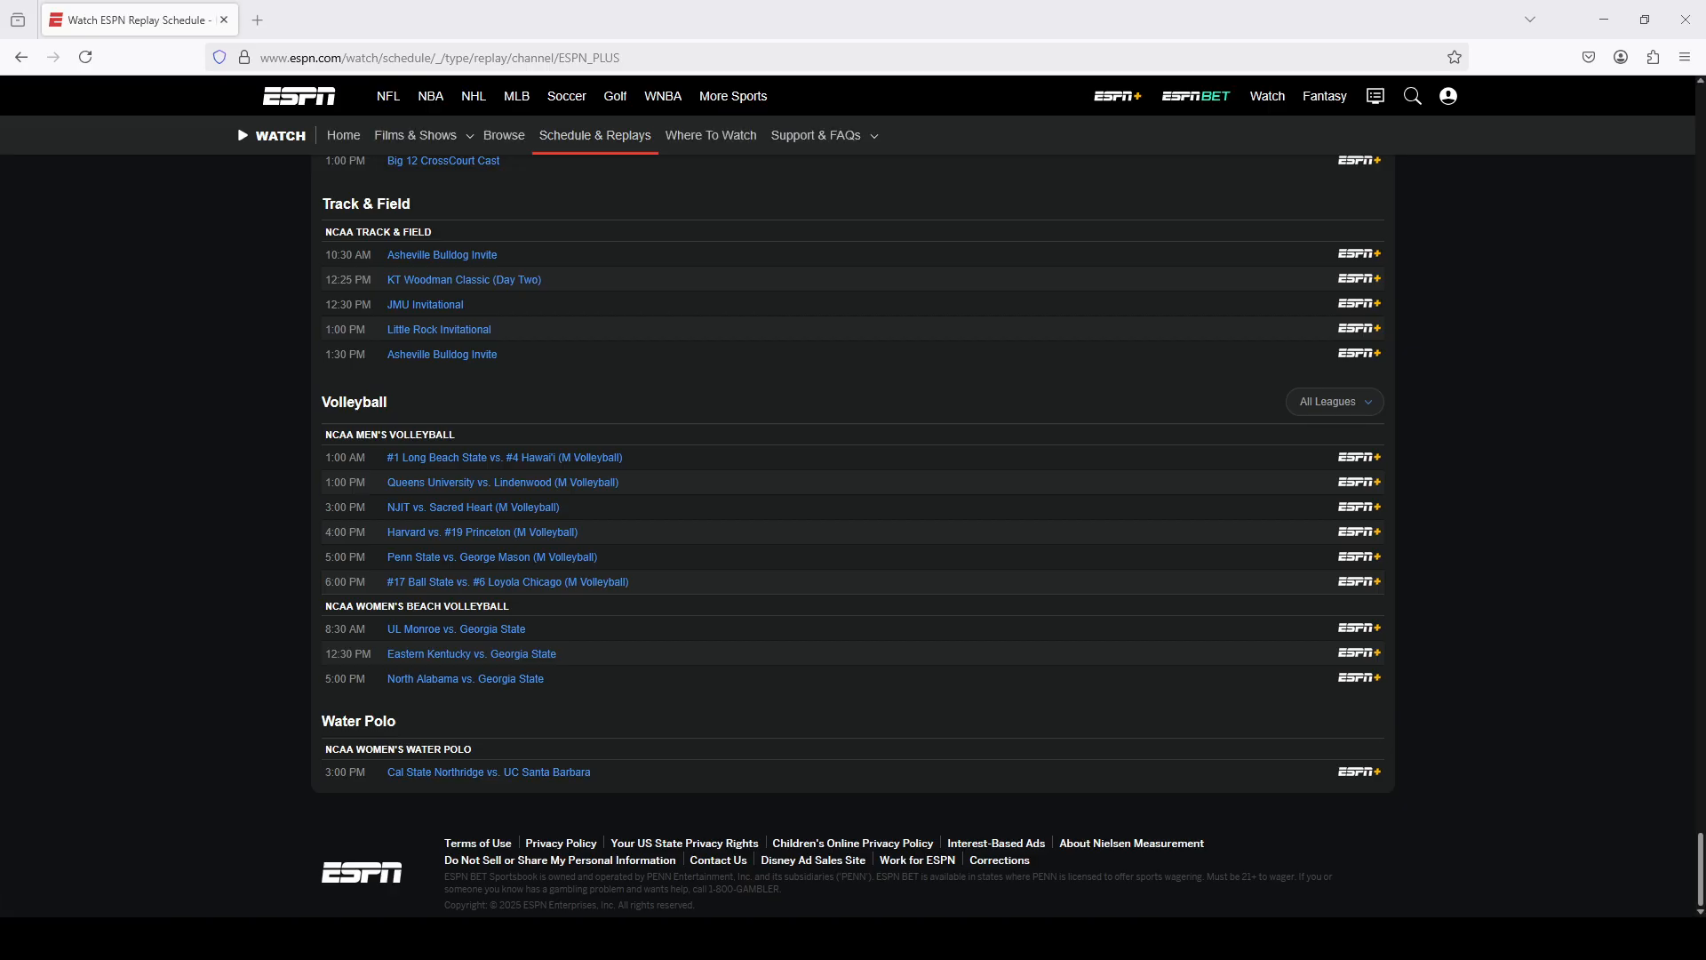
Bring up Firefox's Web Developer Tools from the main menu on the ESPN replay schedule page
{"action": "scroll", "scroll_direction": "up", "scroll_amount": 3}
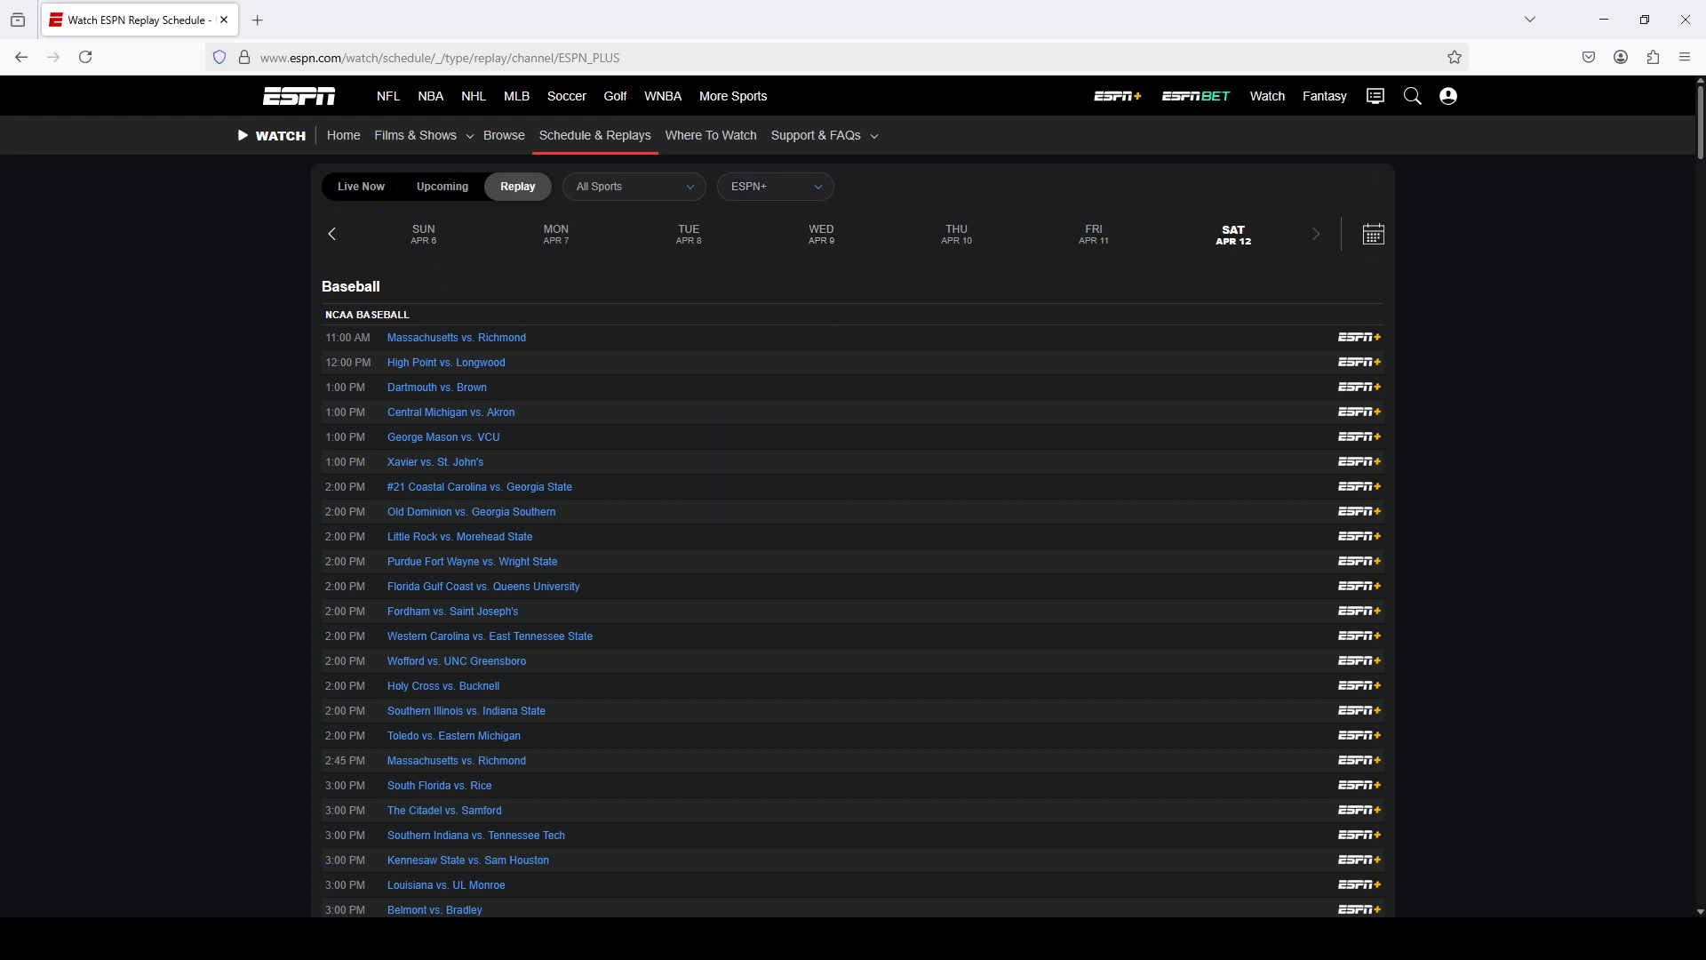
{"action": "scroll", "scroll_direction": "down", "scroll_amount": 3}
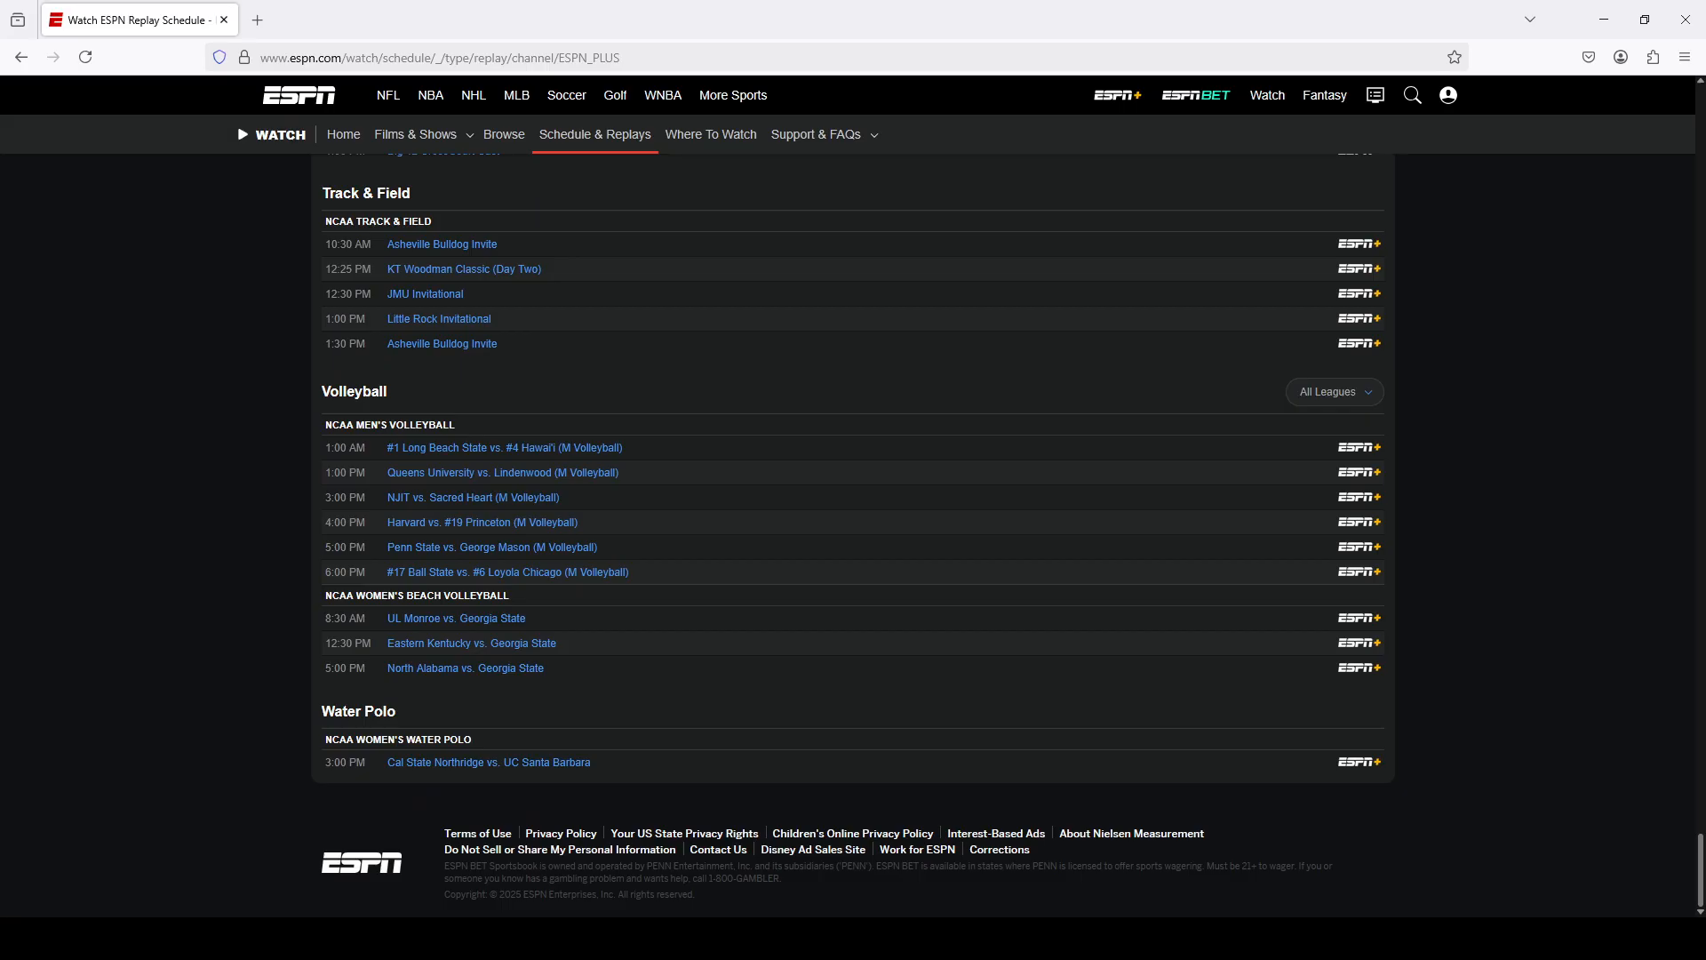
{"action": "scroll", "scroll_direction": "up", "scroll_amount": 3}
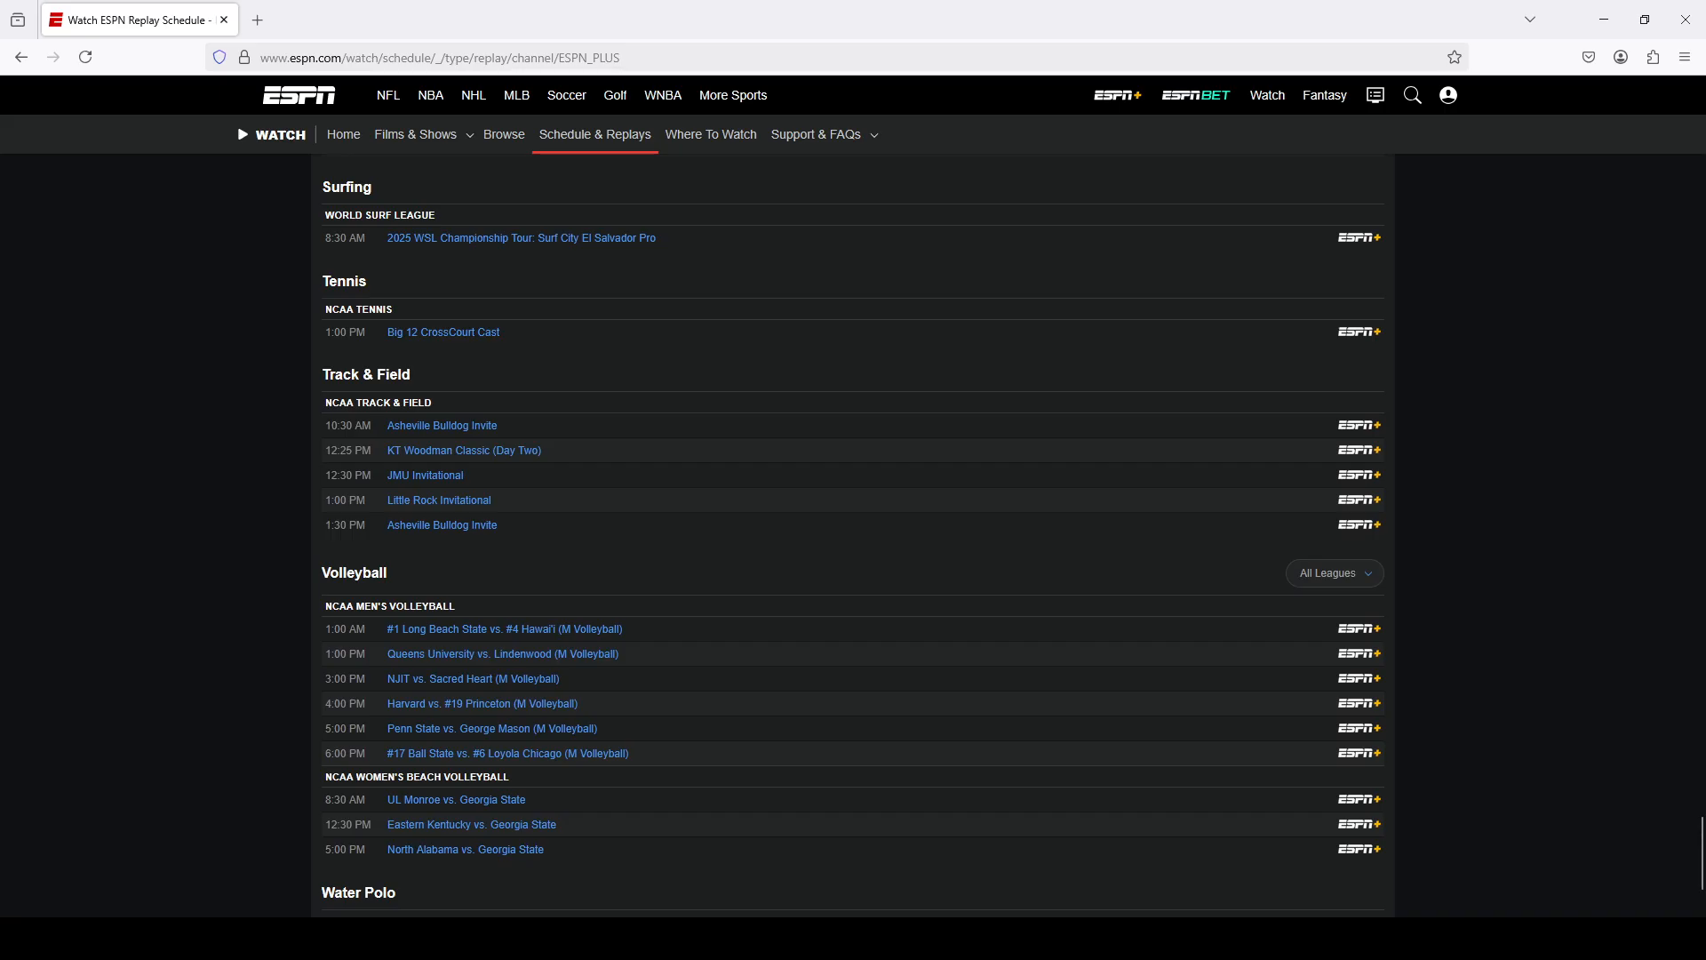
{"action": "left_click", "coordinate": [1685, 57]}
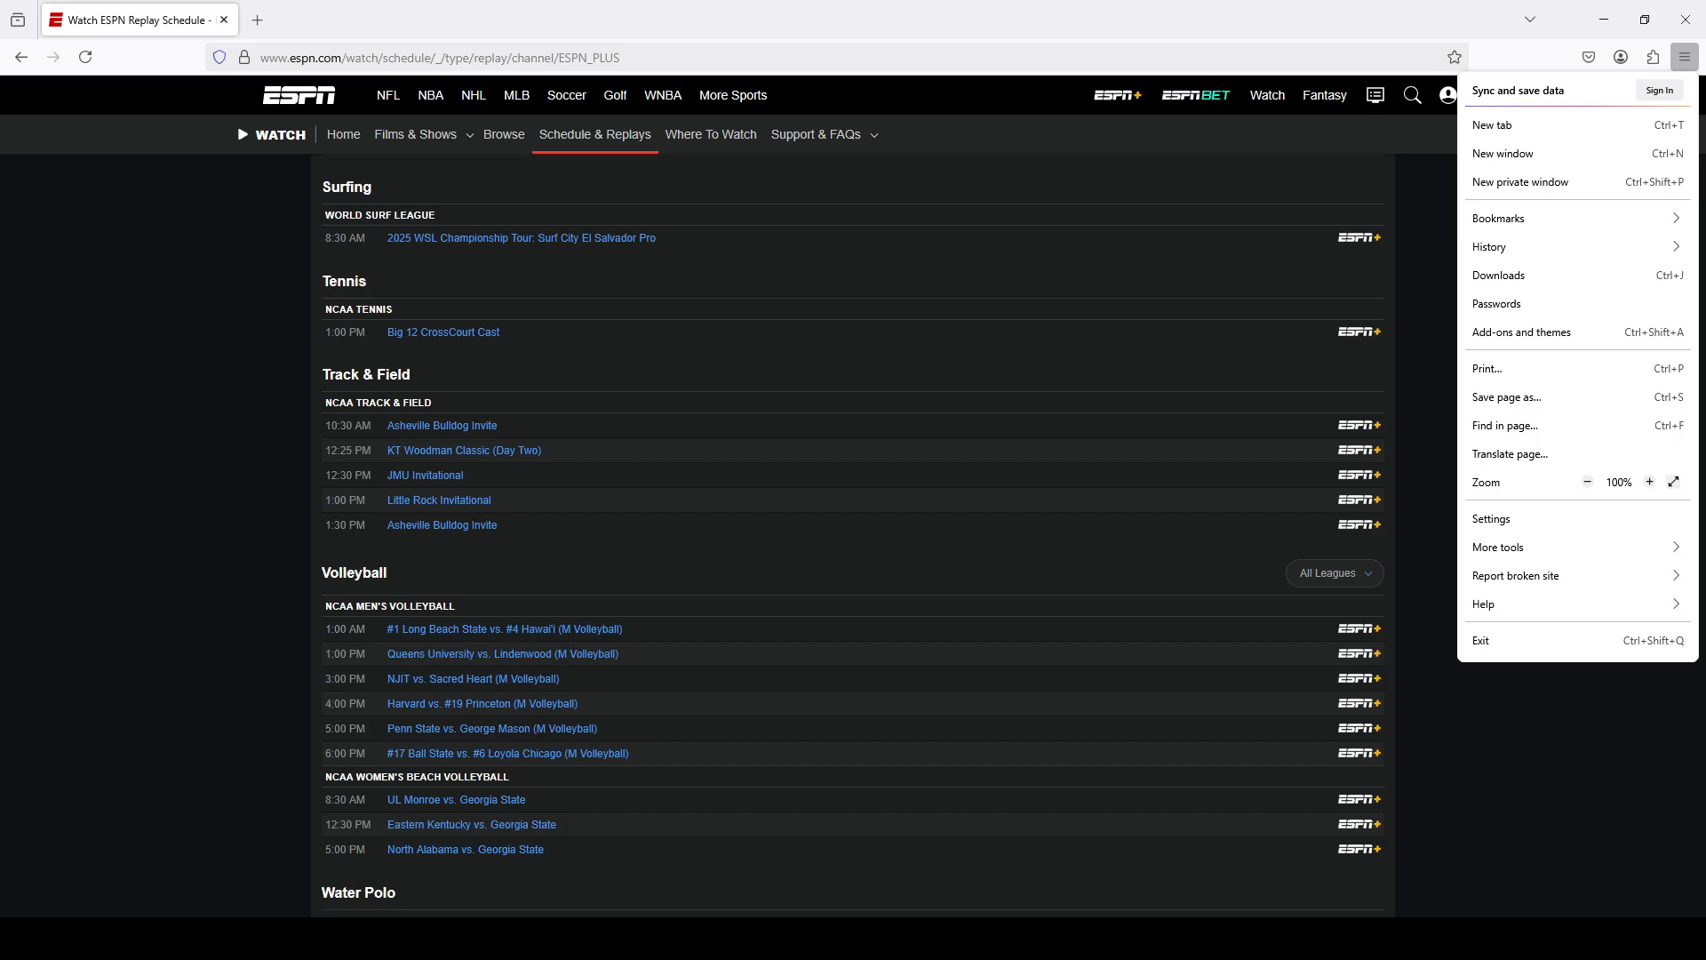
{"action": "mouse_move", "coordinate": [1499, 546]}
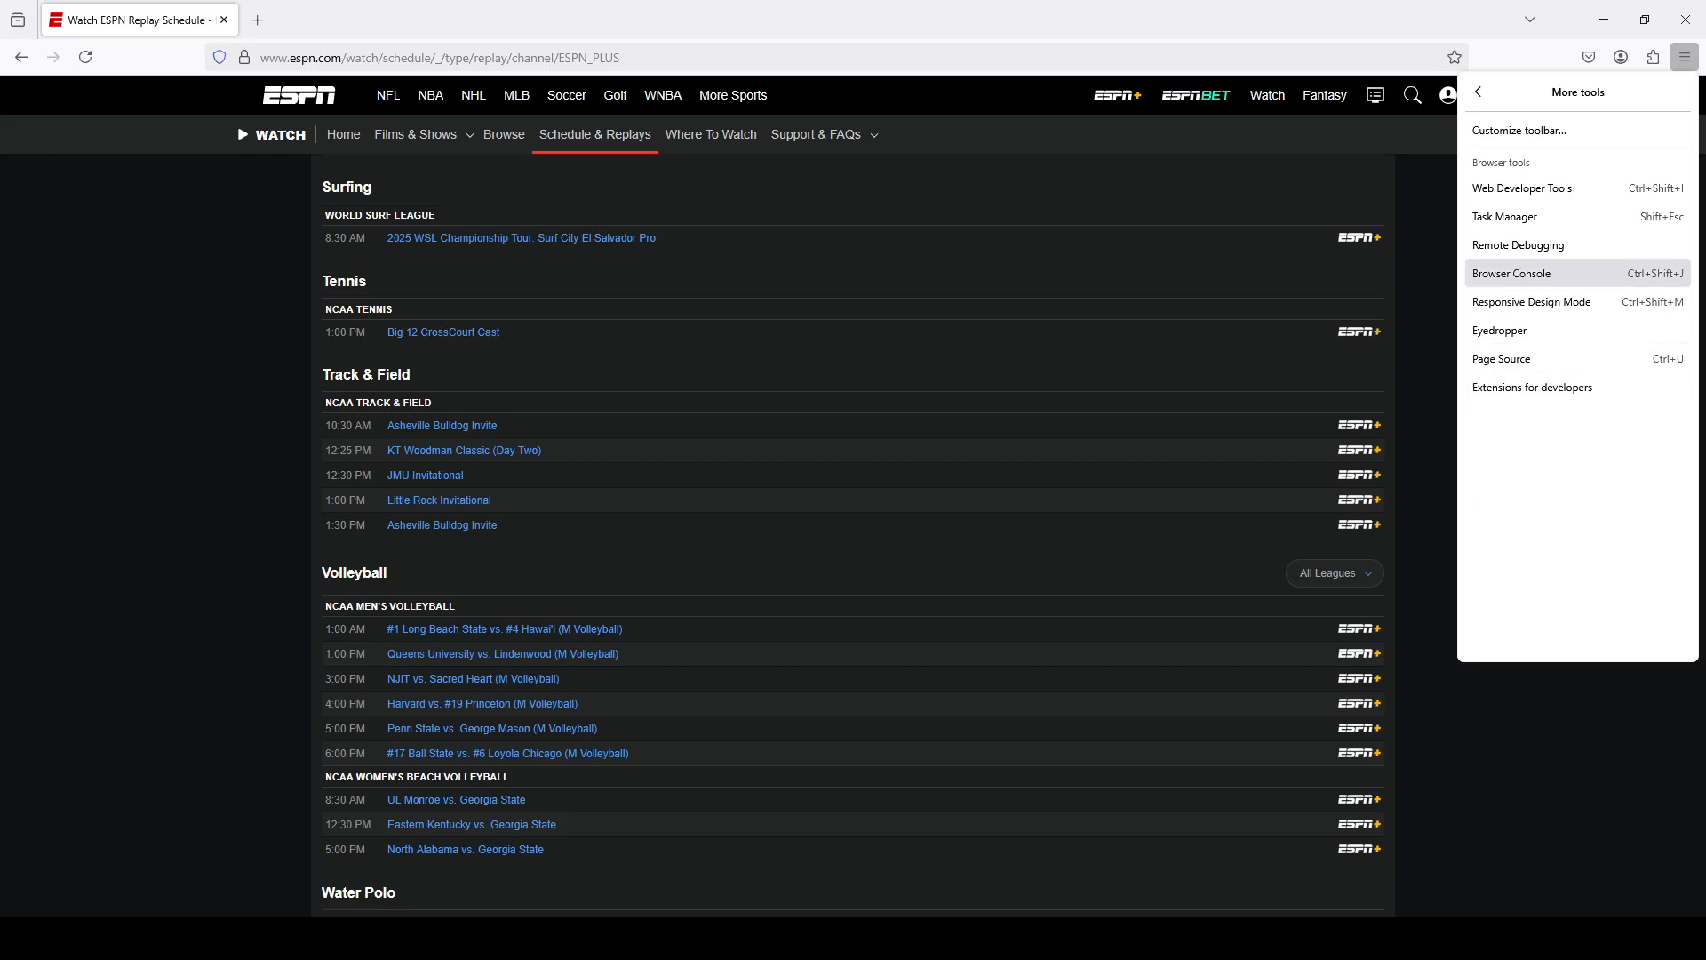
{"action": "left_click", "coordinate": [1522, 188]}
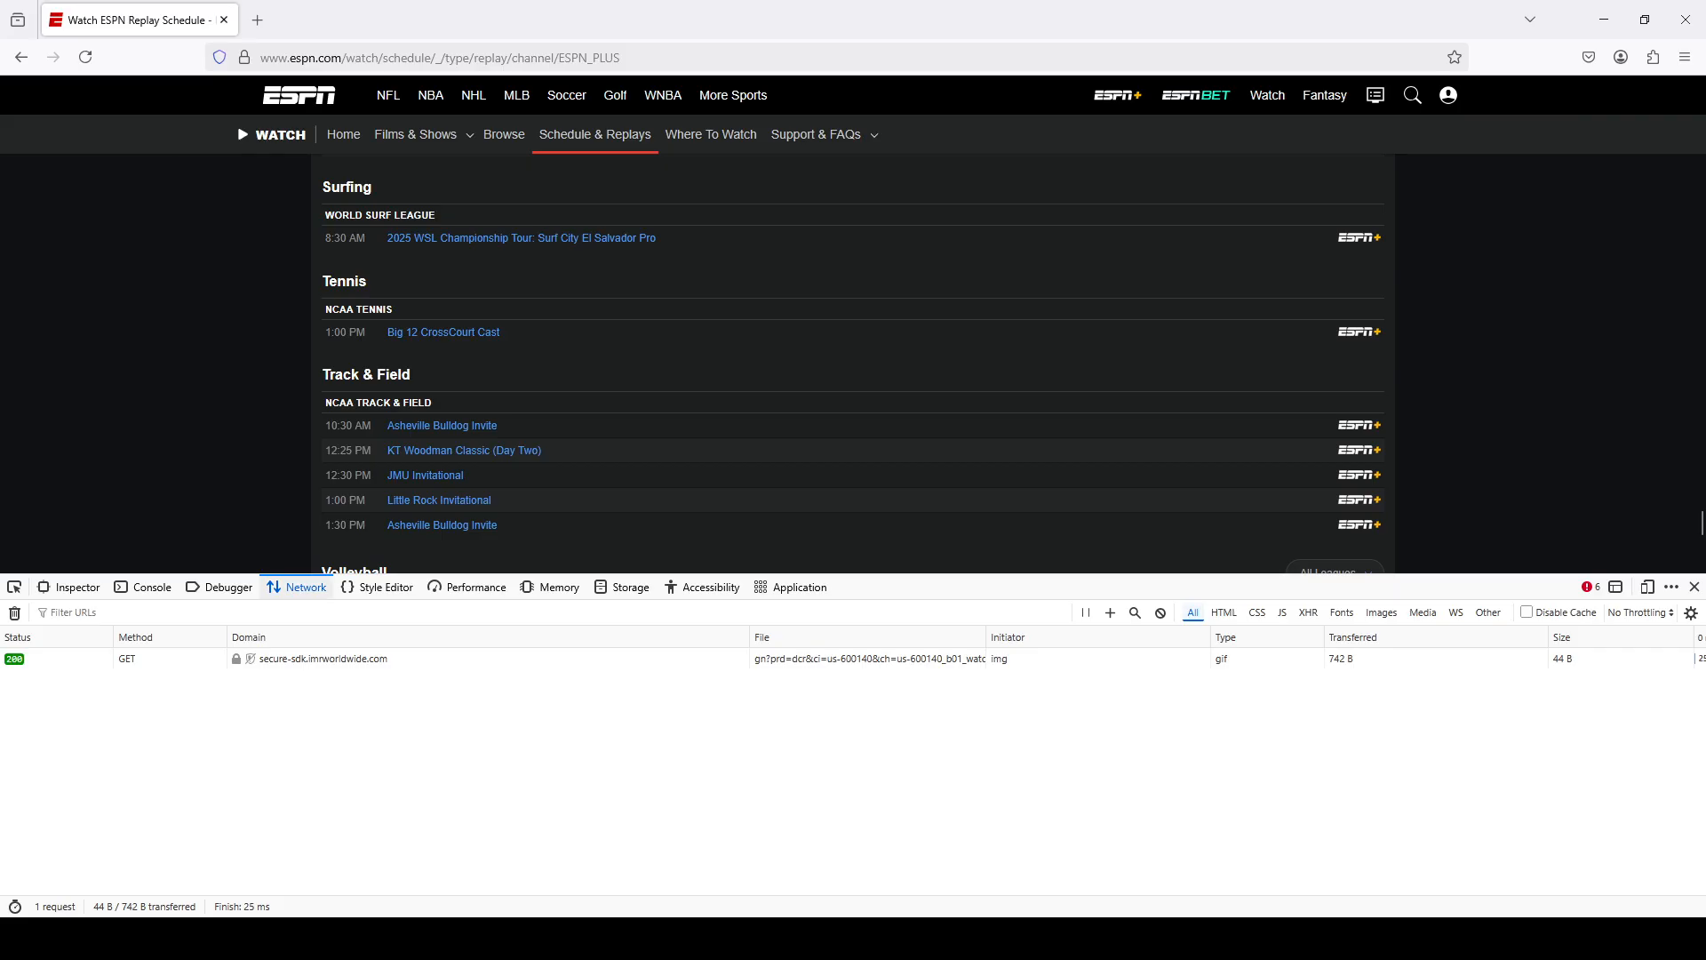
{"action": "mouse_move", "coordinate": [306, 587]}
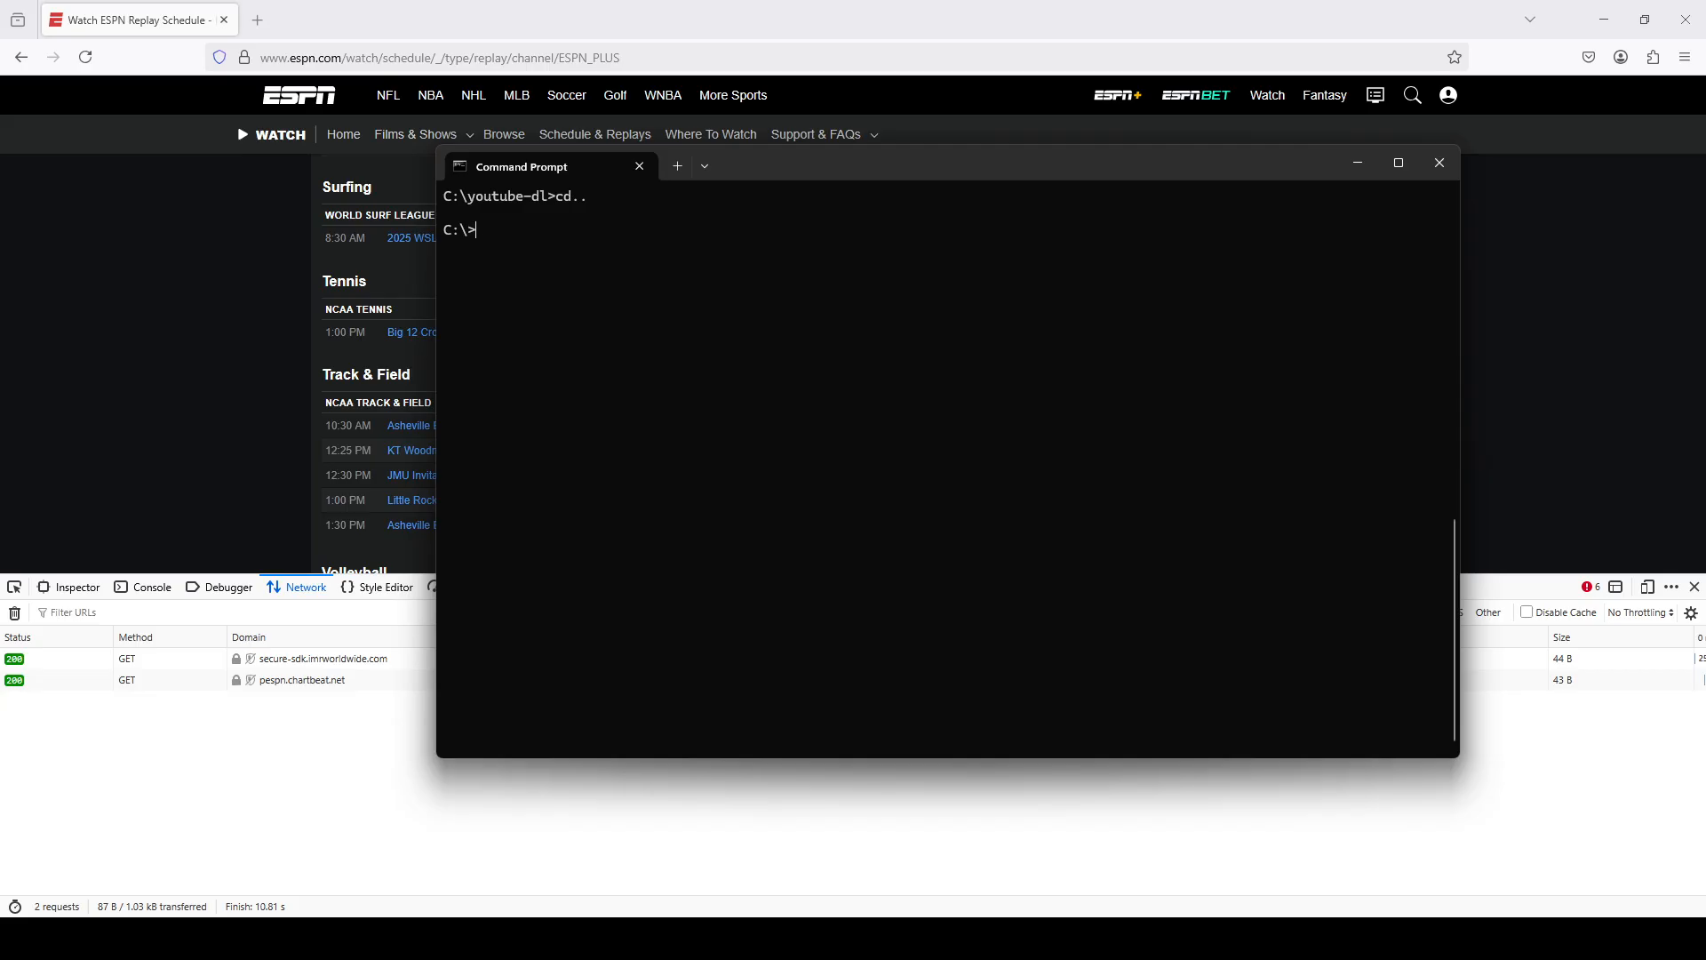
Change the Command Prompt working directory into the youtube-dl folder
{"action": "type", "text": "cd yout"}
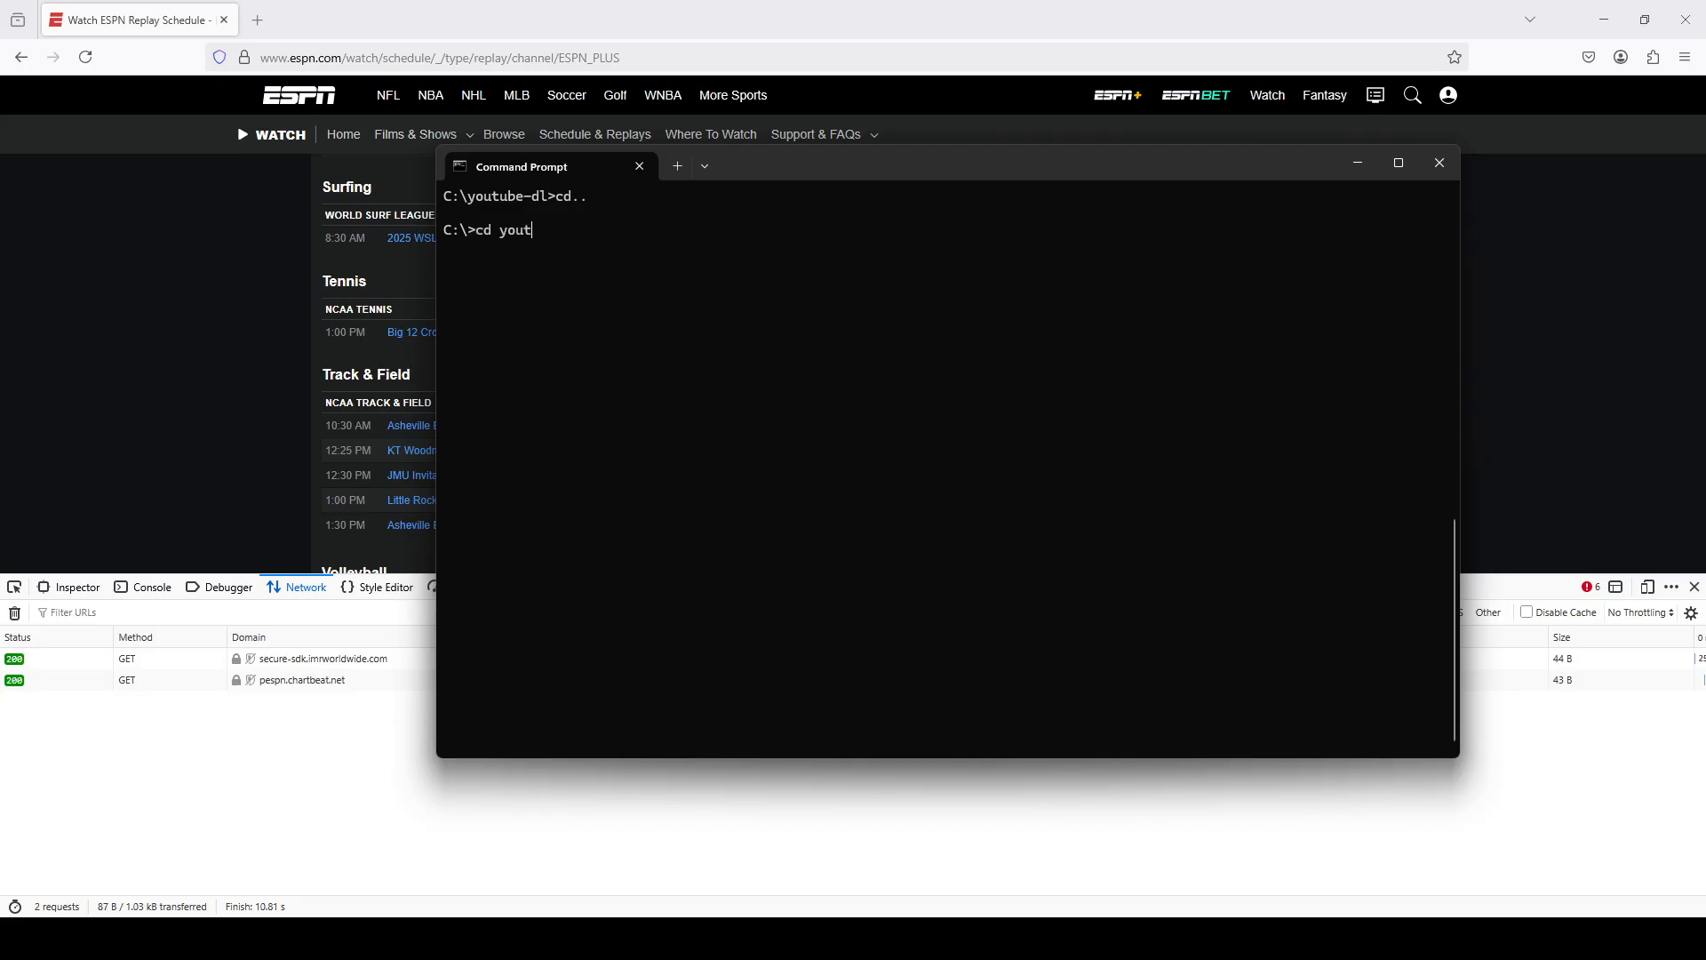
{"action": "type", "text": "ube-dl"}
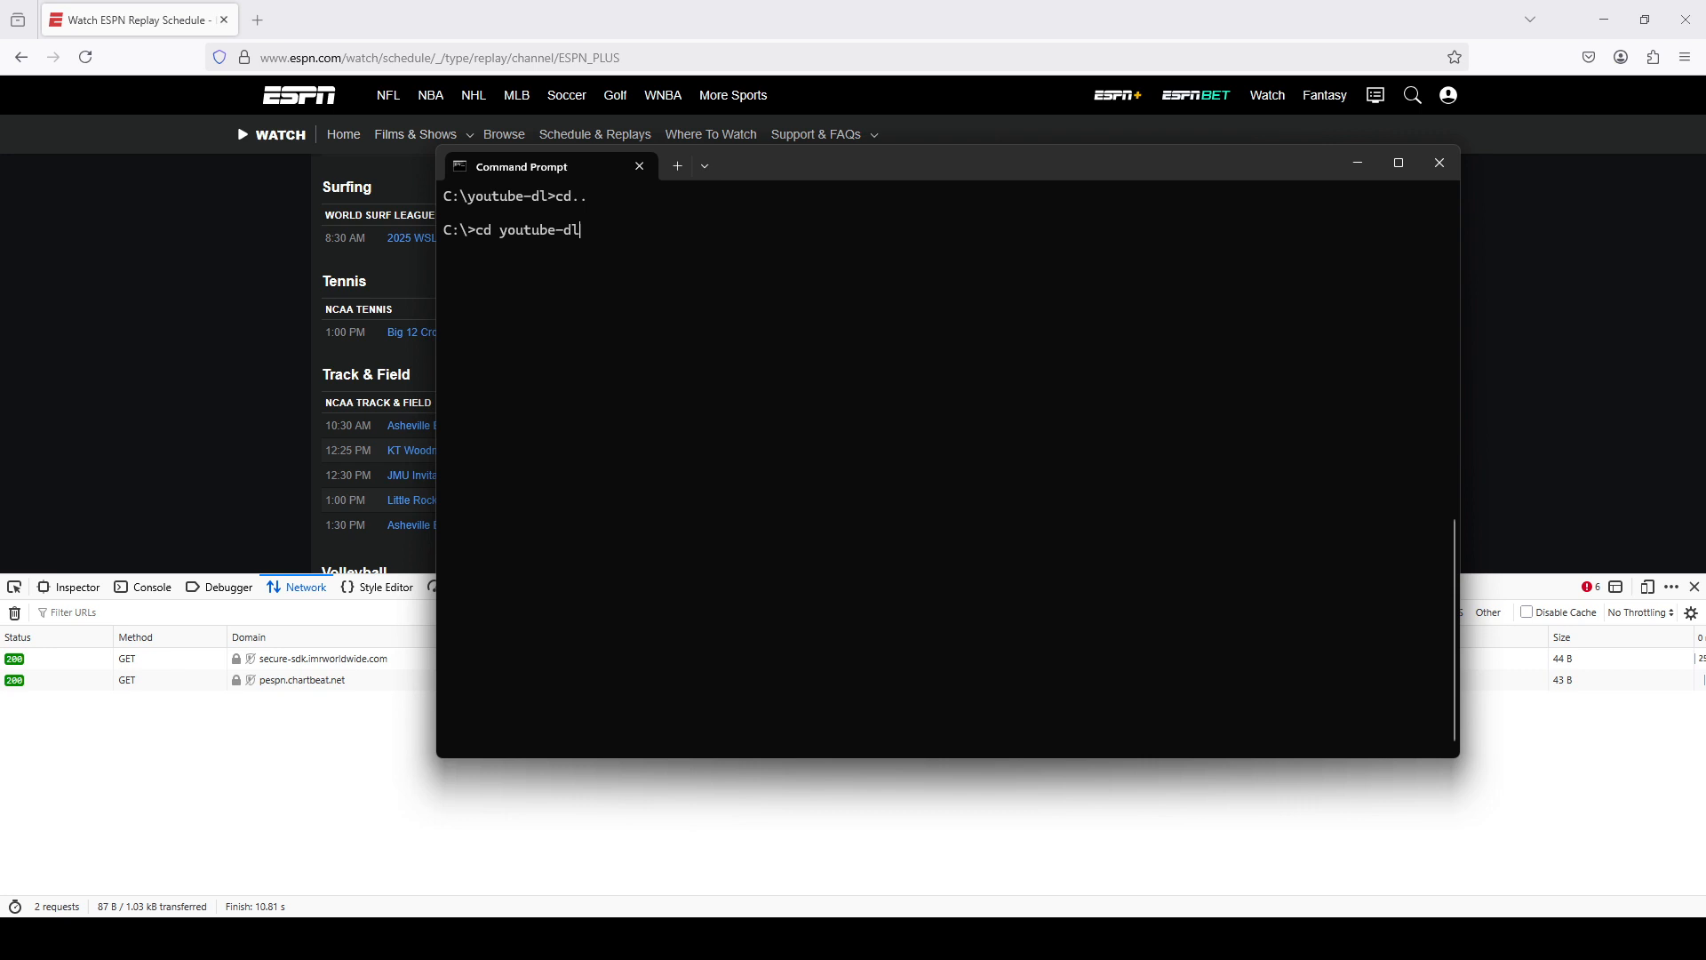
{"action": "key", "text": "Return"}
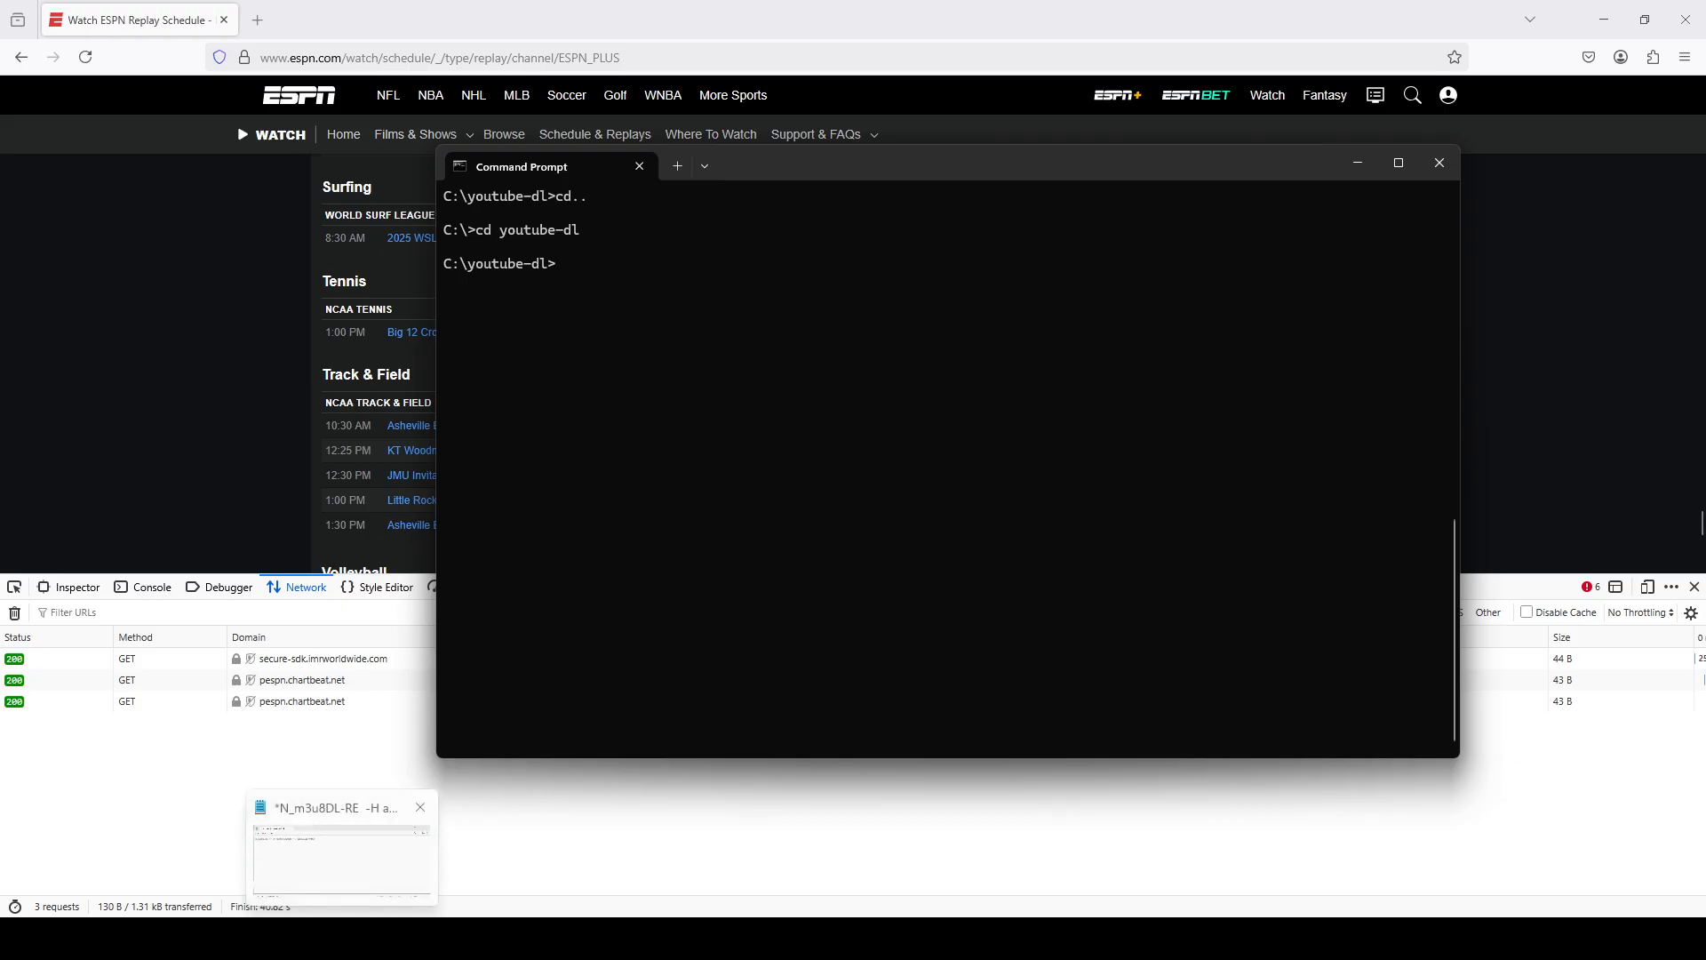
Review the N_m3u8DL-RE command template in Notepad with its blank URL and authorization fields
{"action": "left_click", "coordinate": [341, 850]}
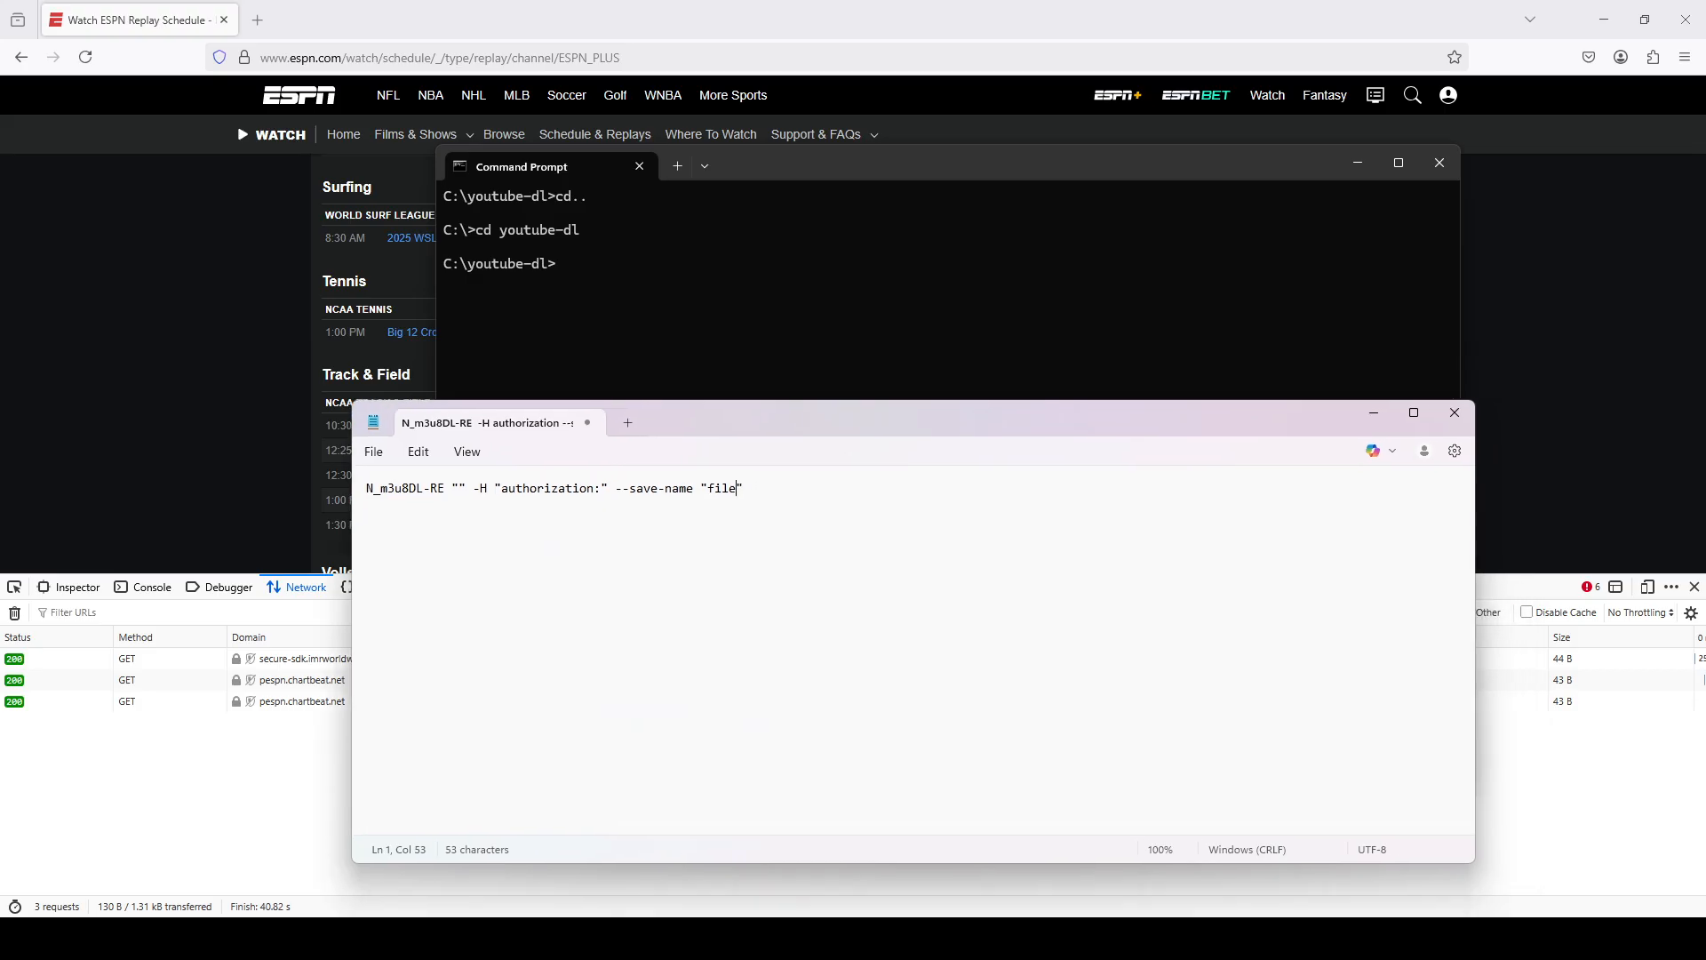
{"action": "type", "text": "\""}
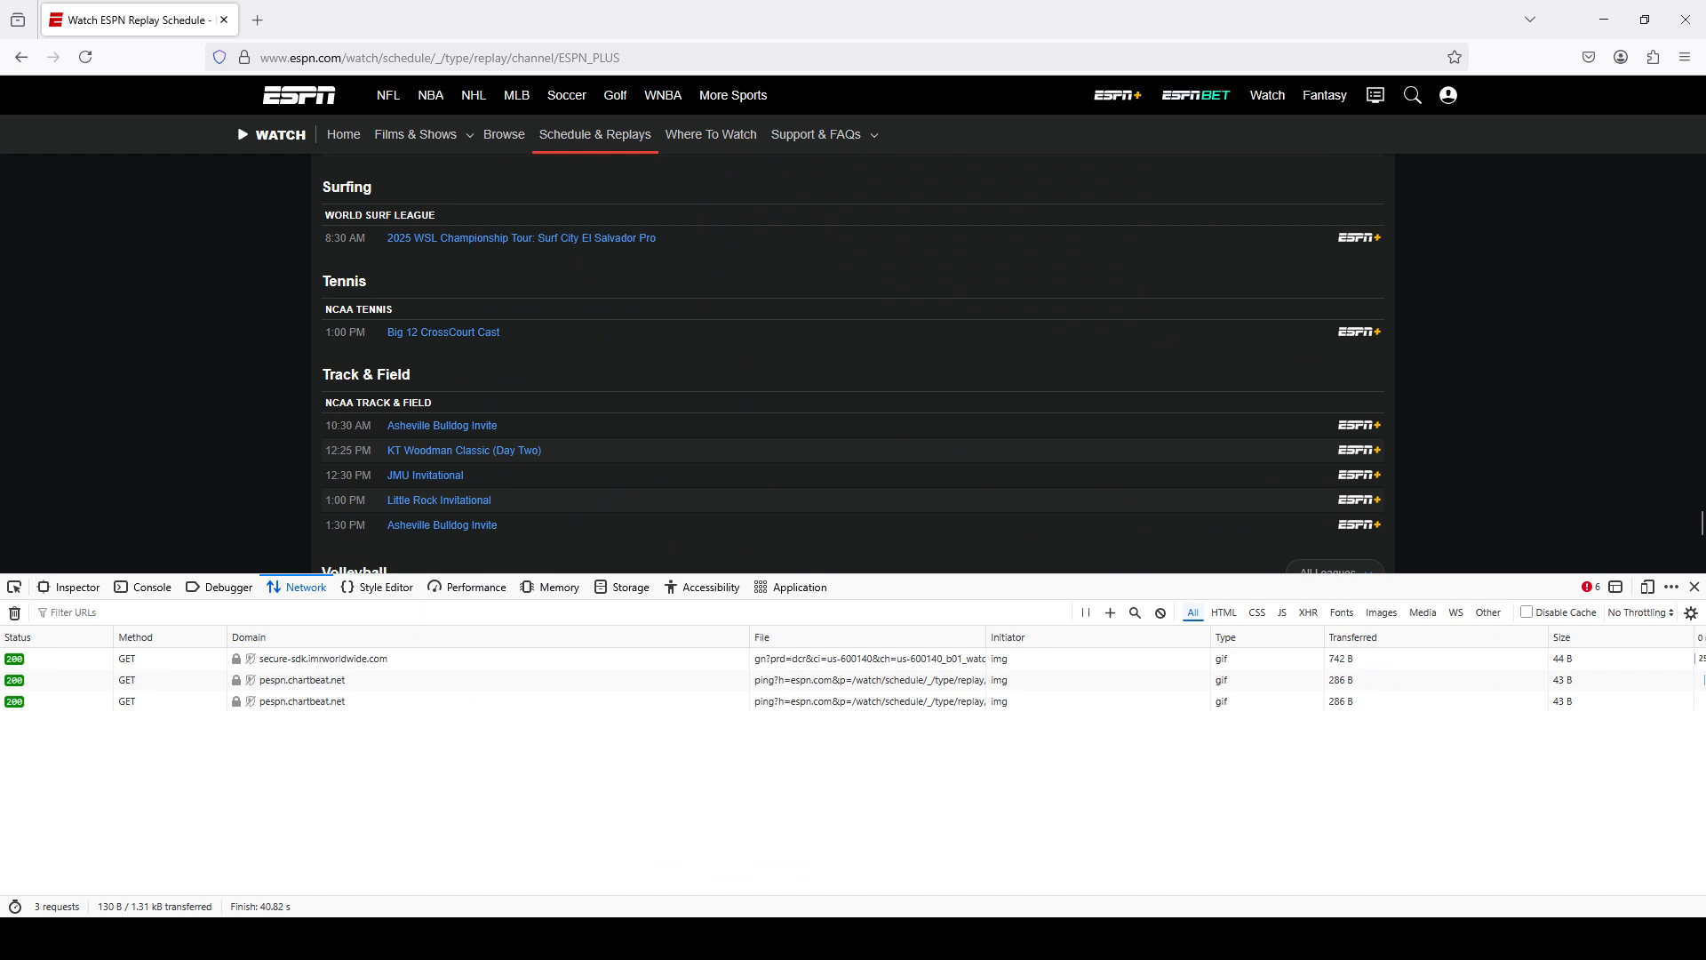
{"action": "mouse_move", "coordinate": [443, 332]}
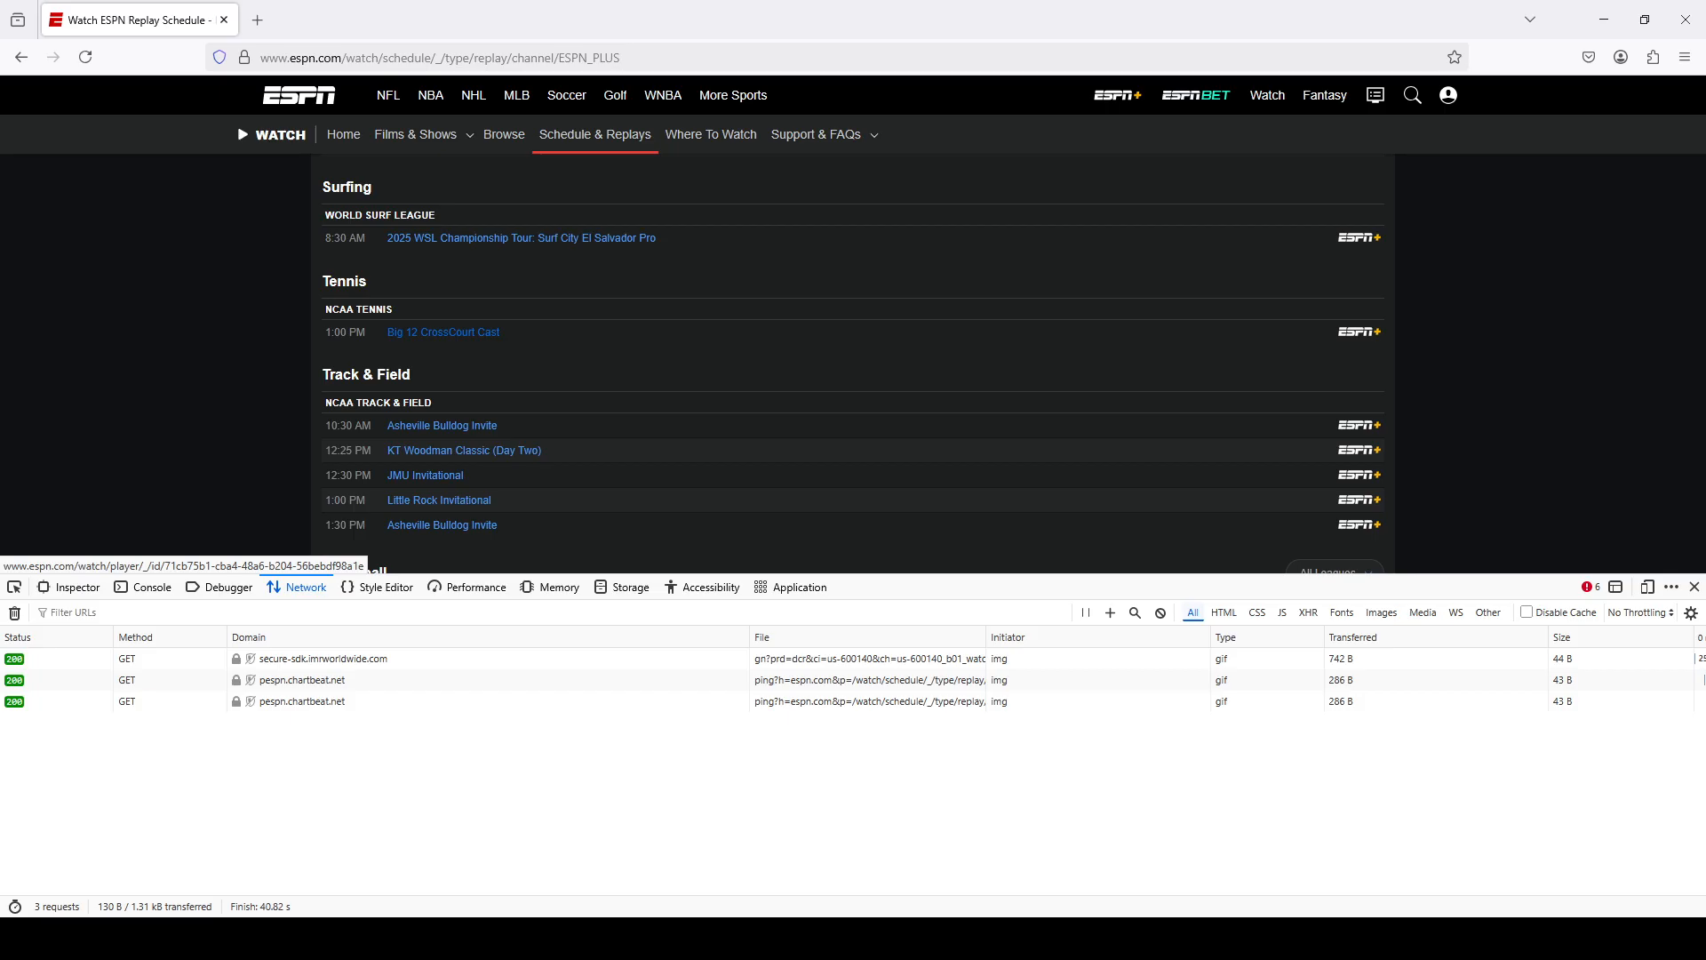
Load the Big 12 CrossCourt Cast replay under NCAA Tennis so its requests get logged
{"action": "left_click", "coordinate": [462, 449]}
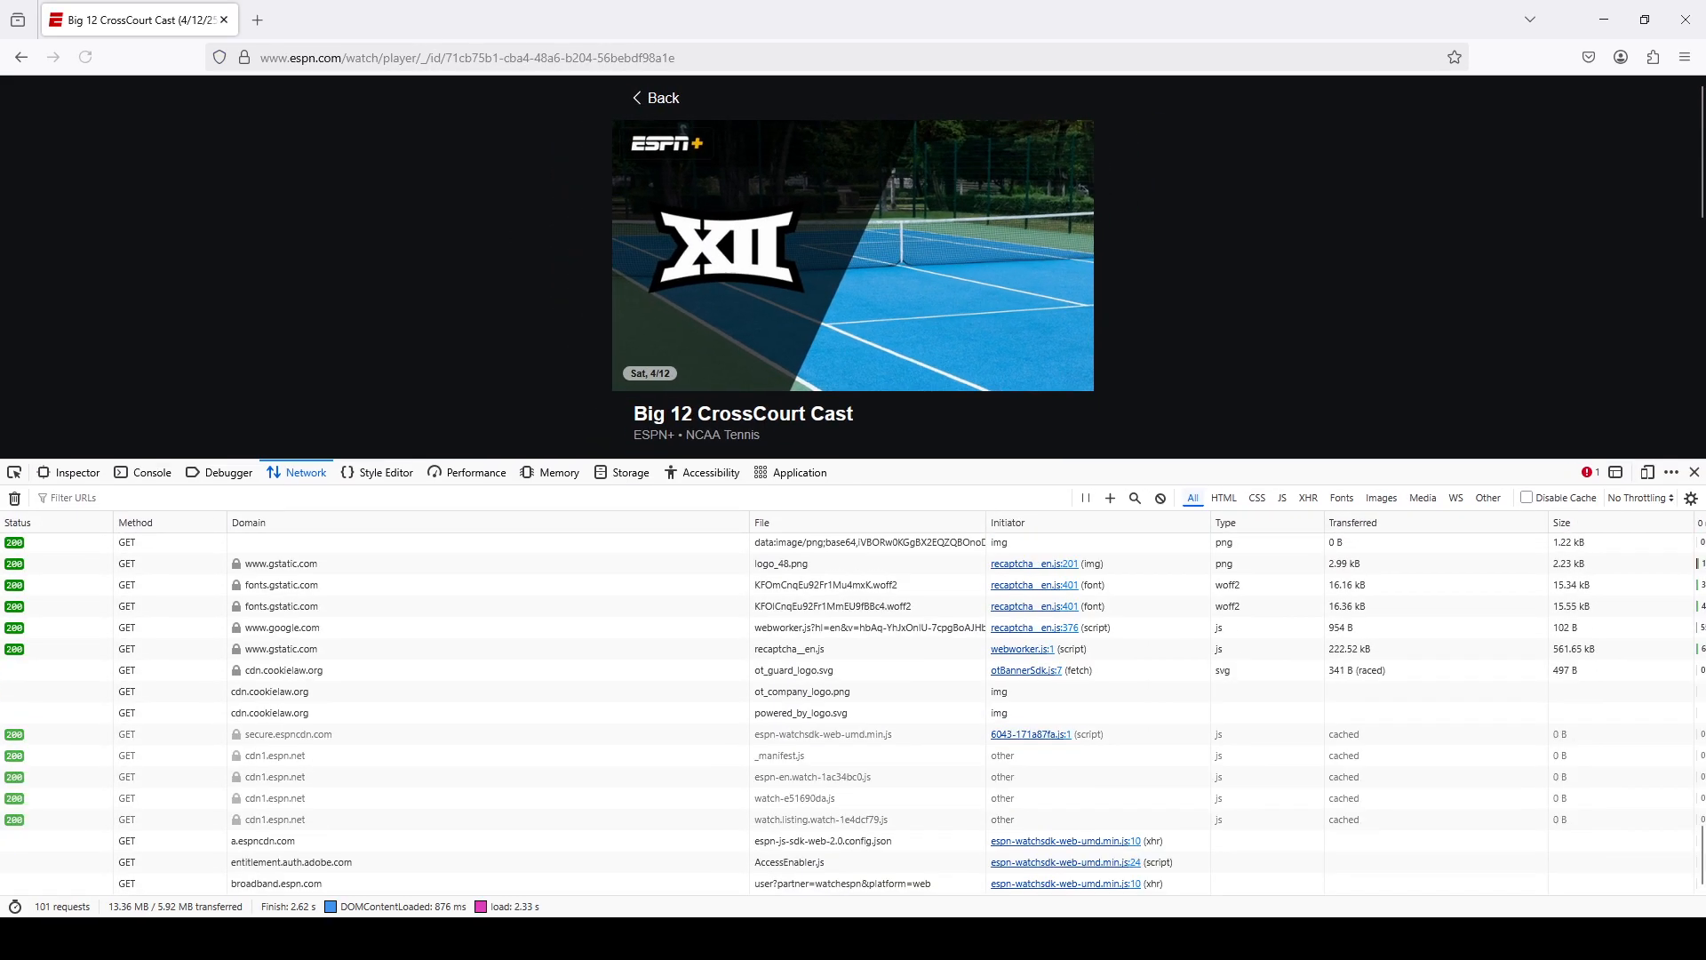
Filter the network log to m3u8 and select the 7000K trimmed playlist request
{"action": "type", "text": "m"}
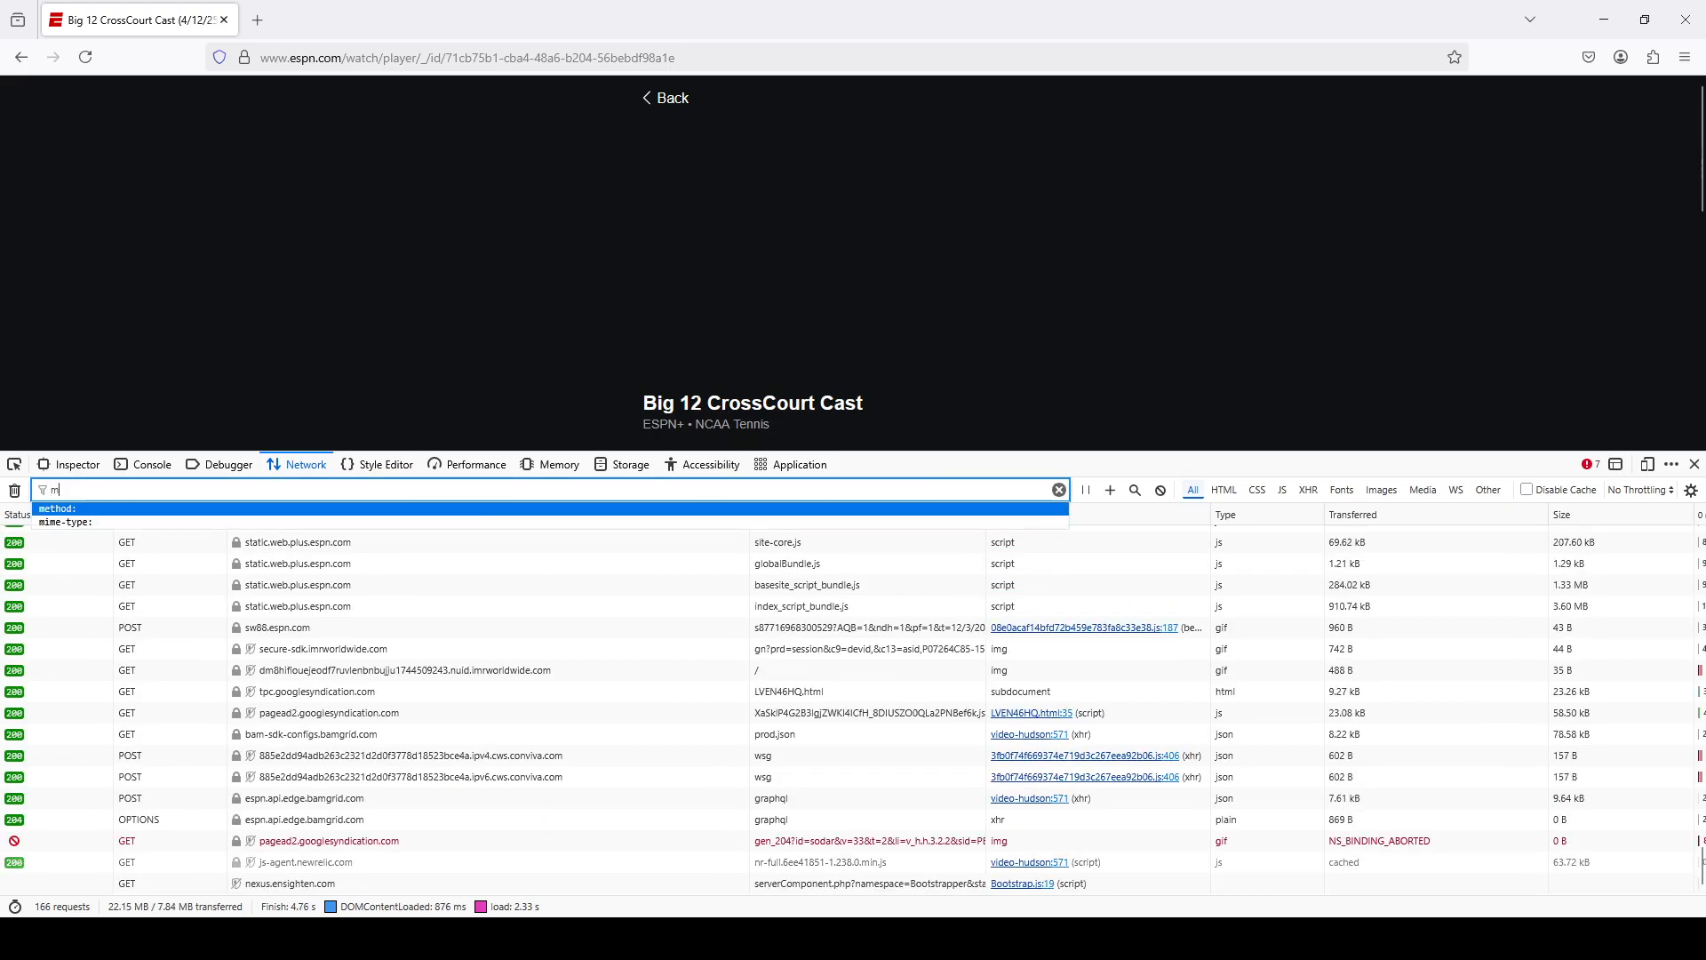
{"action": "type", "text": "3u8"}
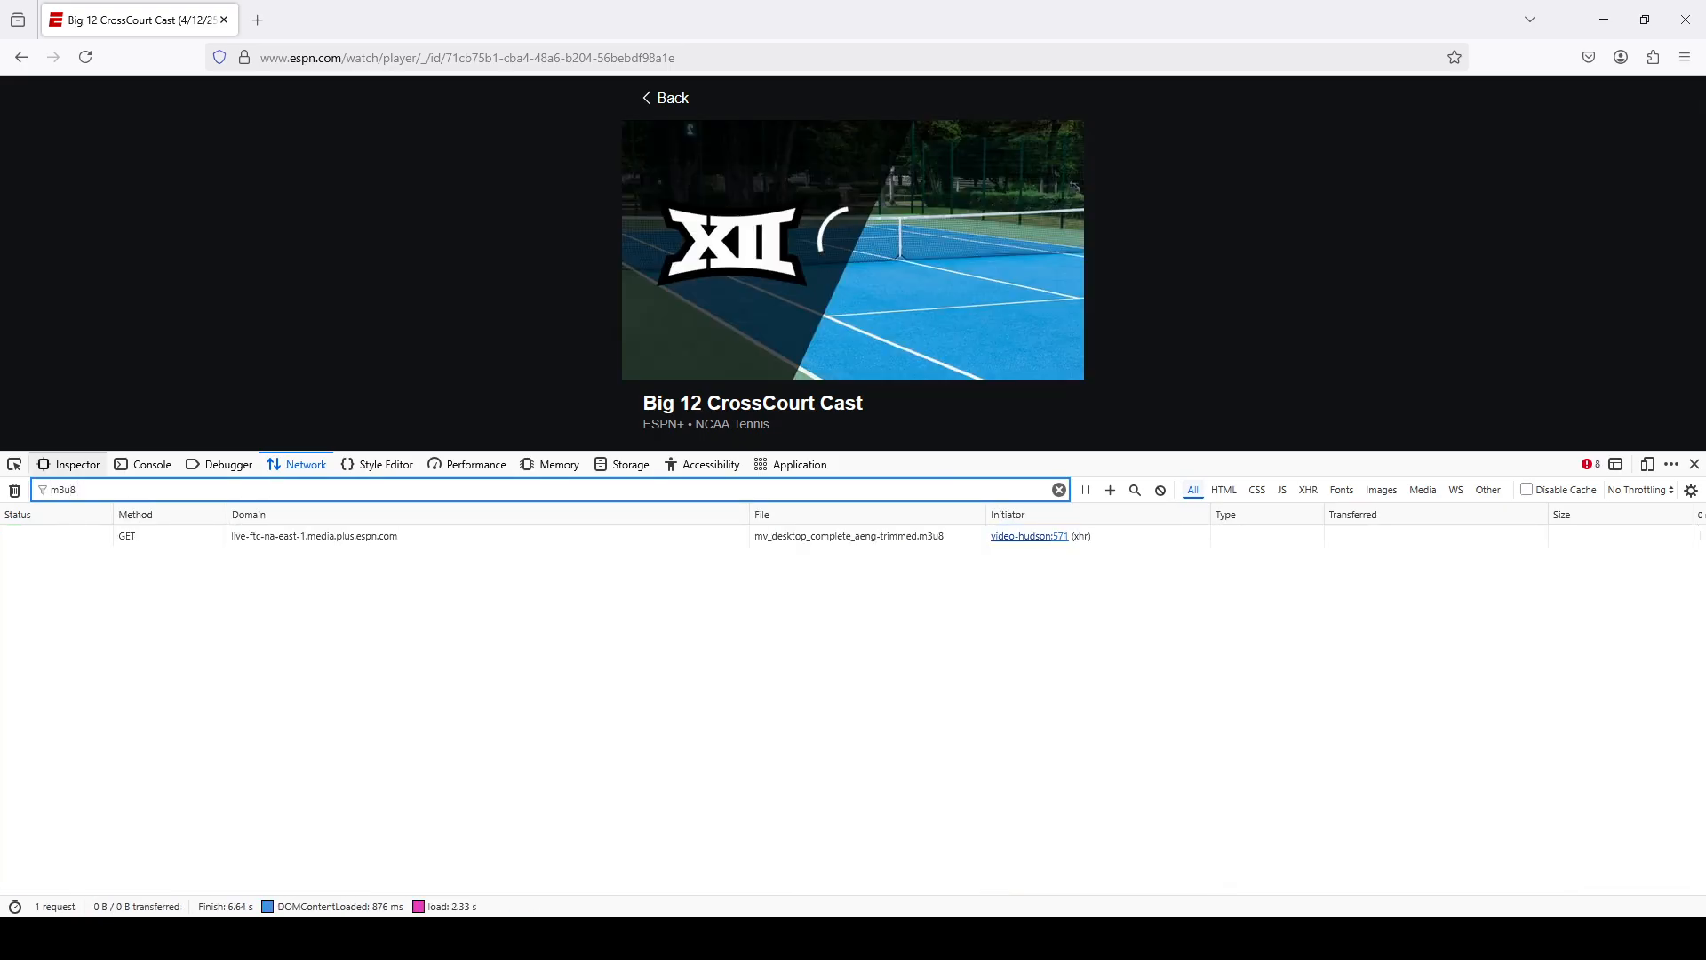
{"action": "left_click", "coordinate": [327, 577]}
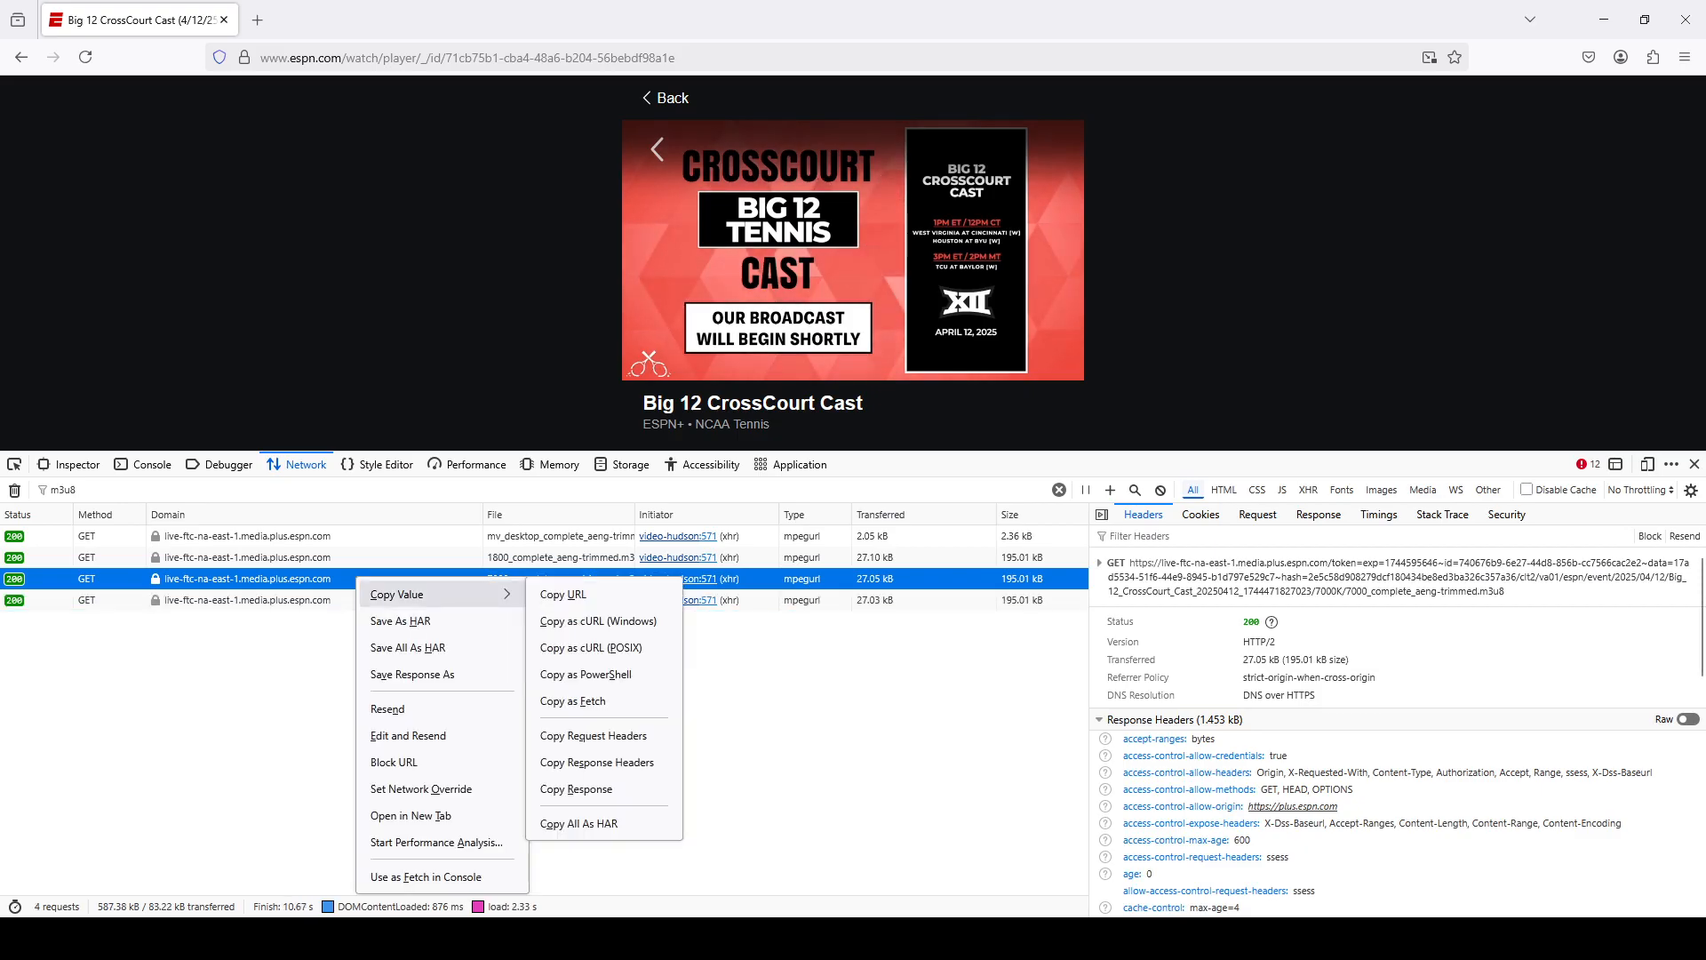
{"action": "mouse_move", "coordinate": [597, 621]}
{"action": "type", "text": "s"}
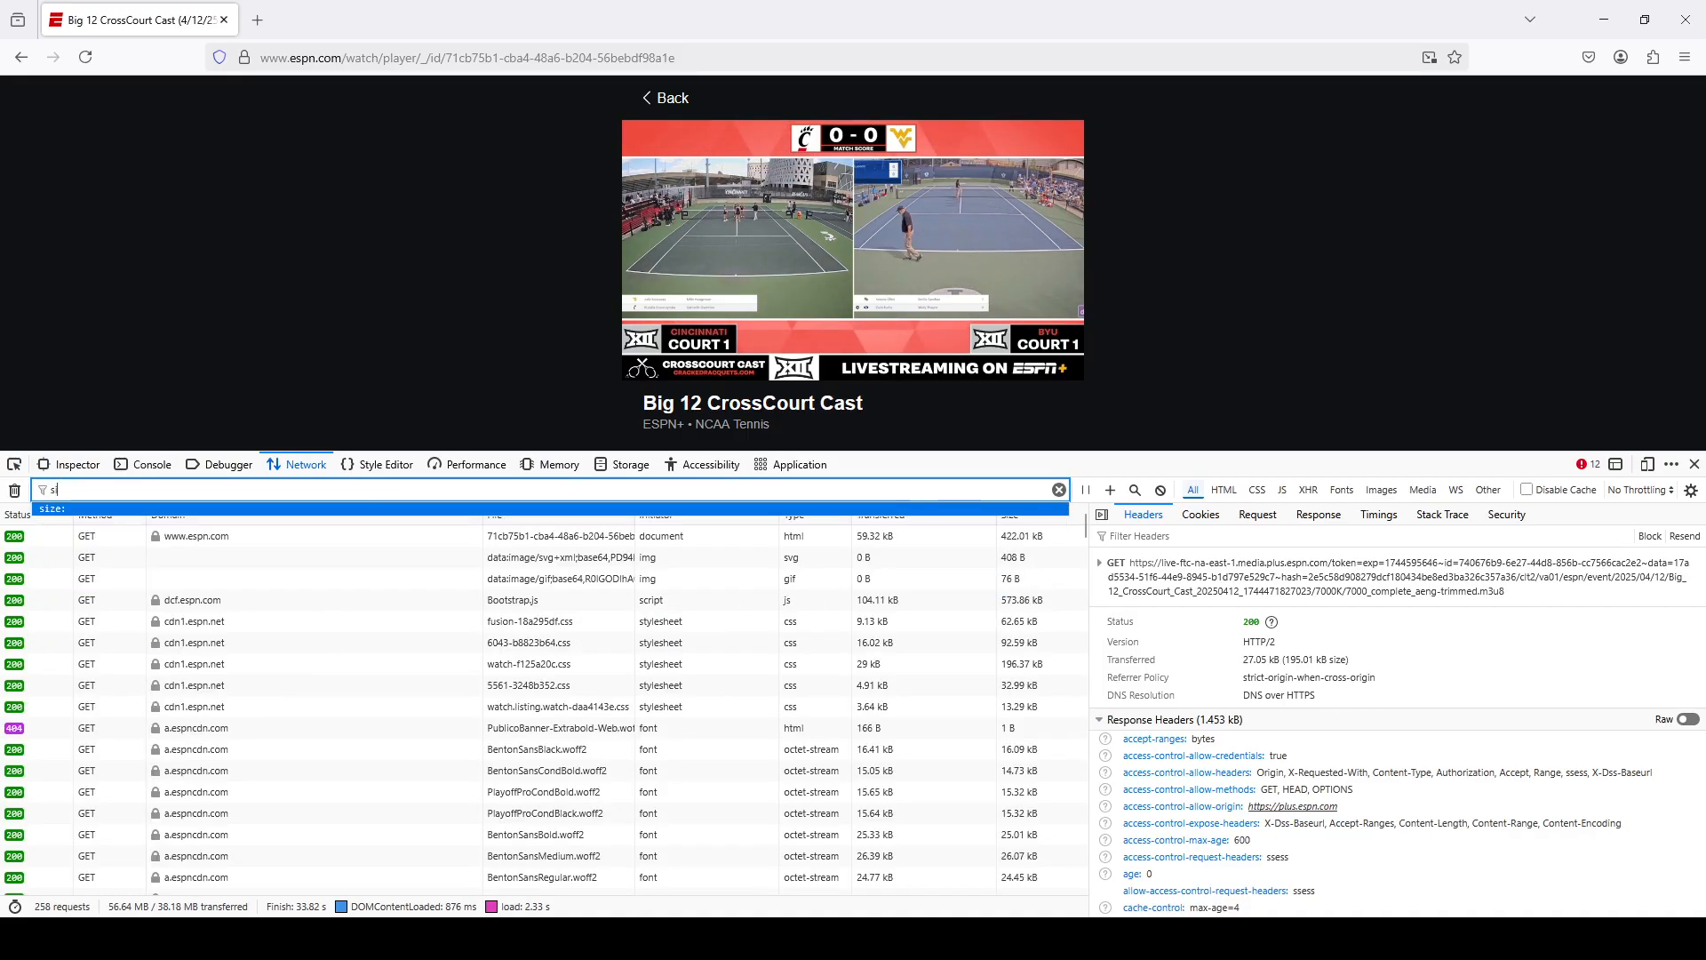
Filter the network log to silk and view the POST silk-regular request's headers for the authorization token
{"action": "type", "text": "ilk"}
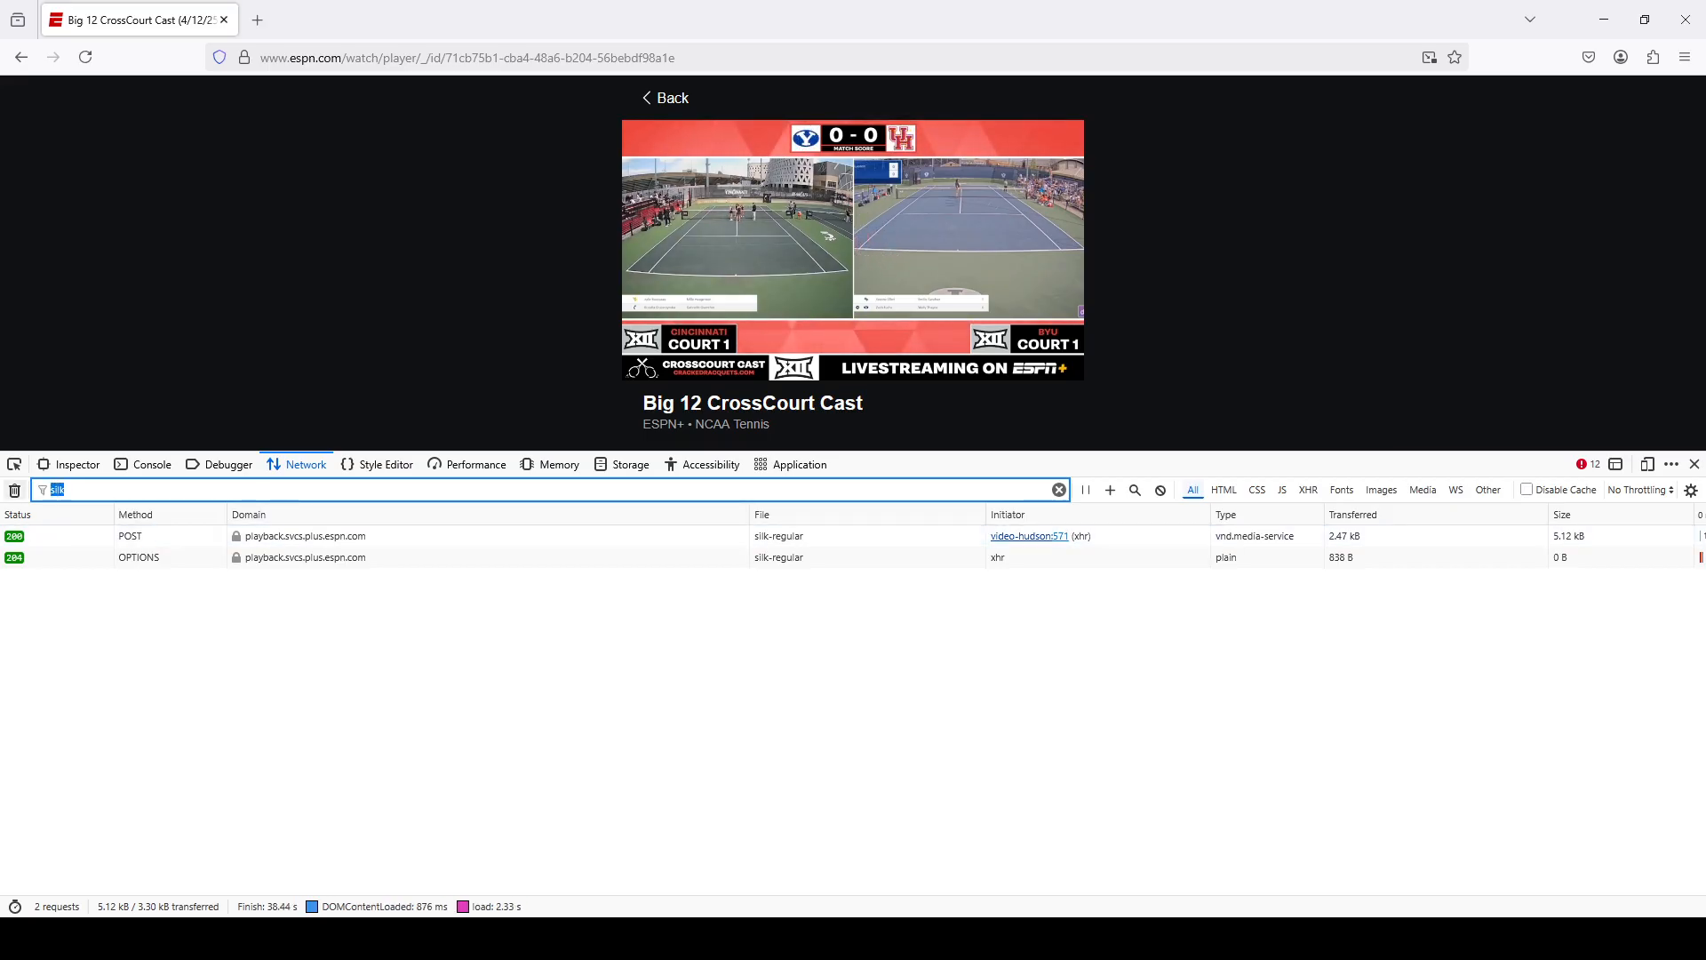
{"action": "type", "text": "tele"}
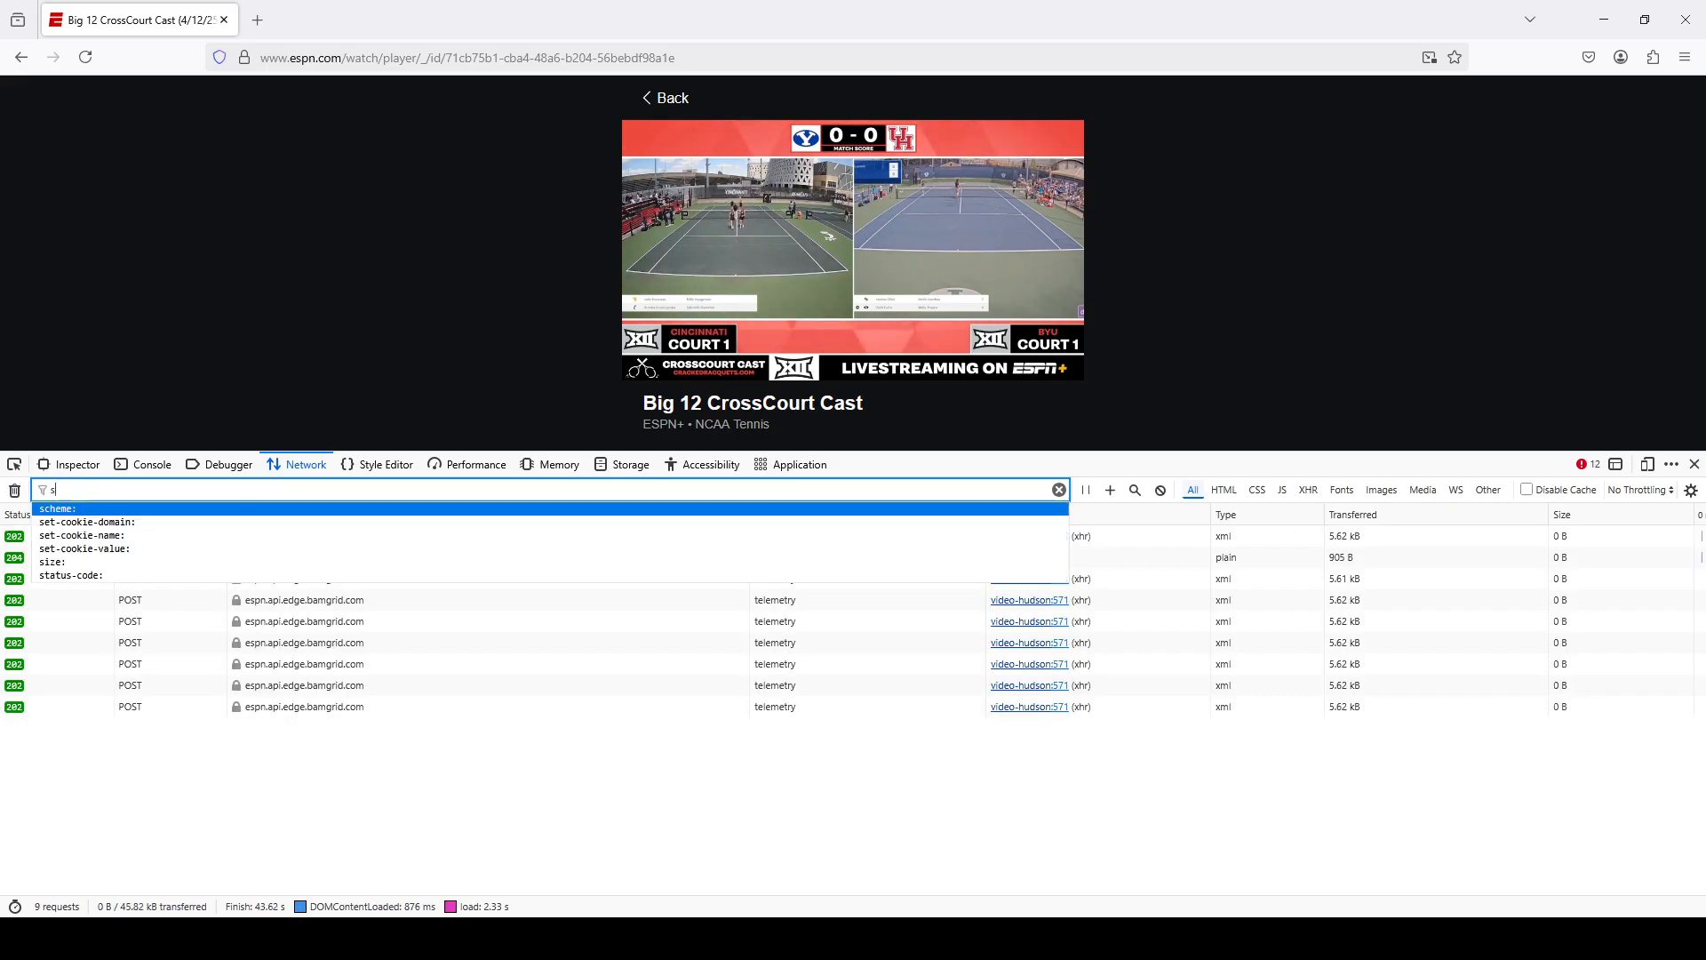
{"action": "type", "text": "ilk"}
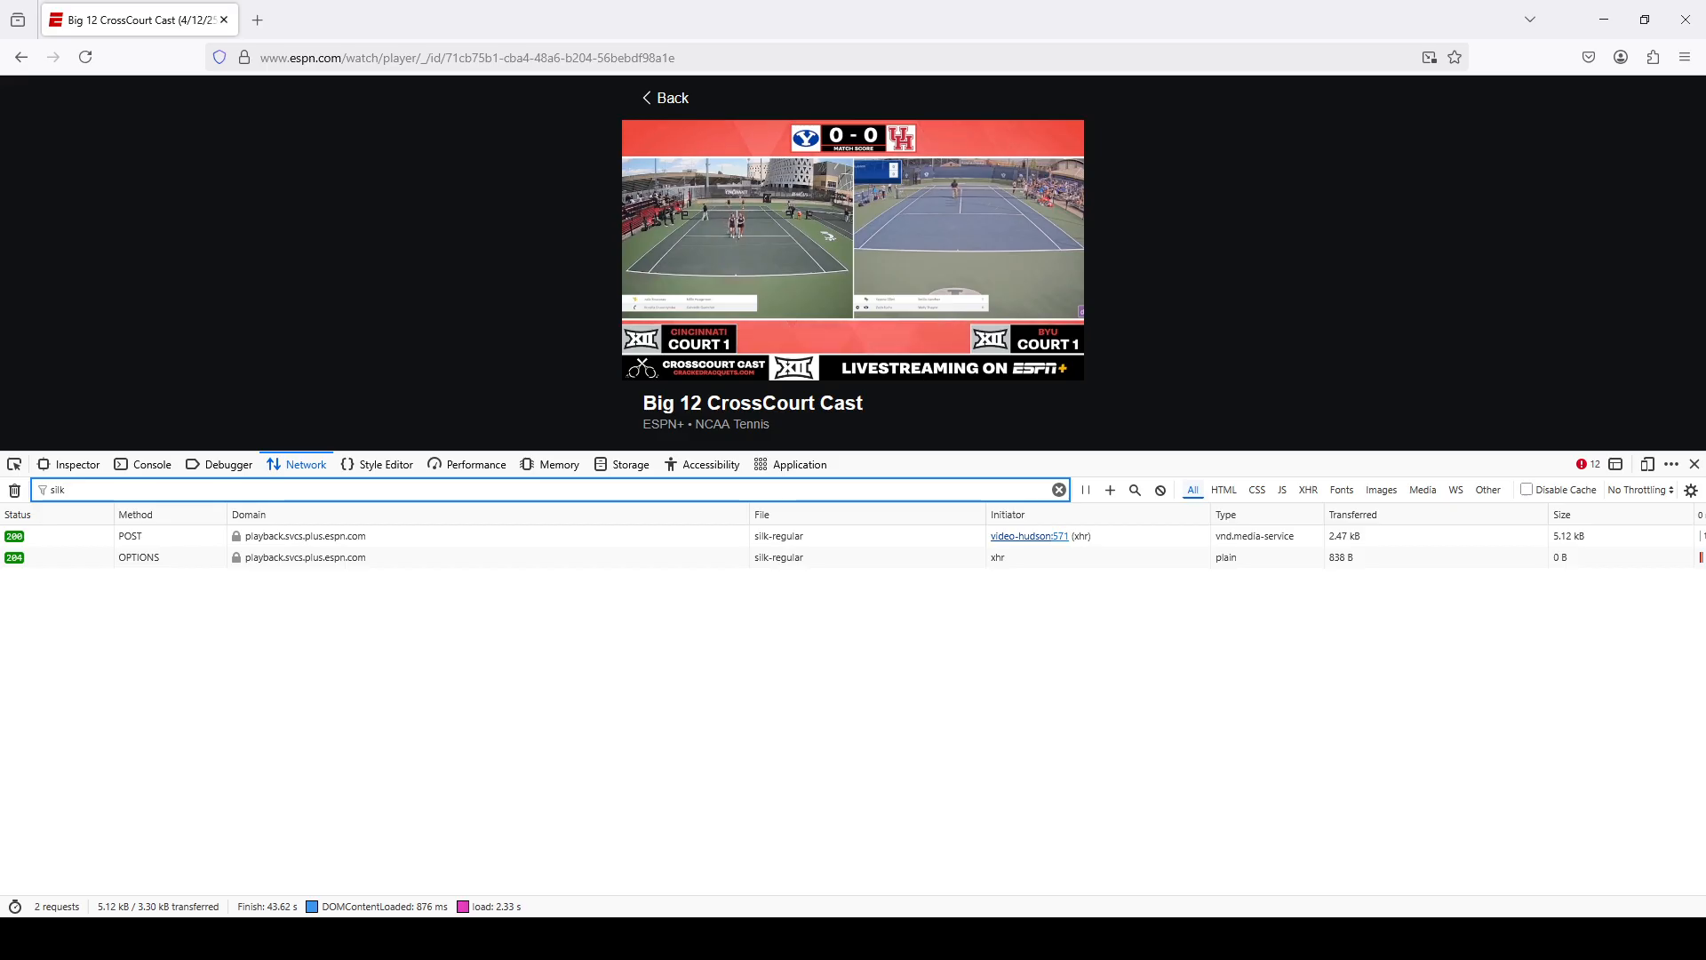
{"action": "left_click", "coordinate": [327, 535]}
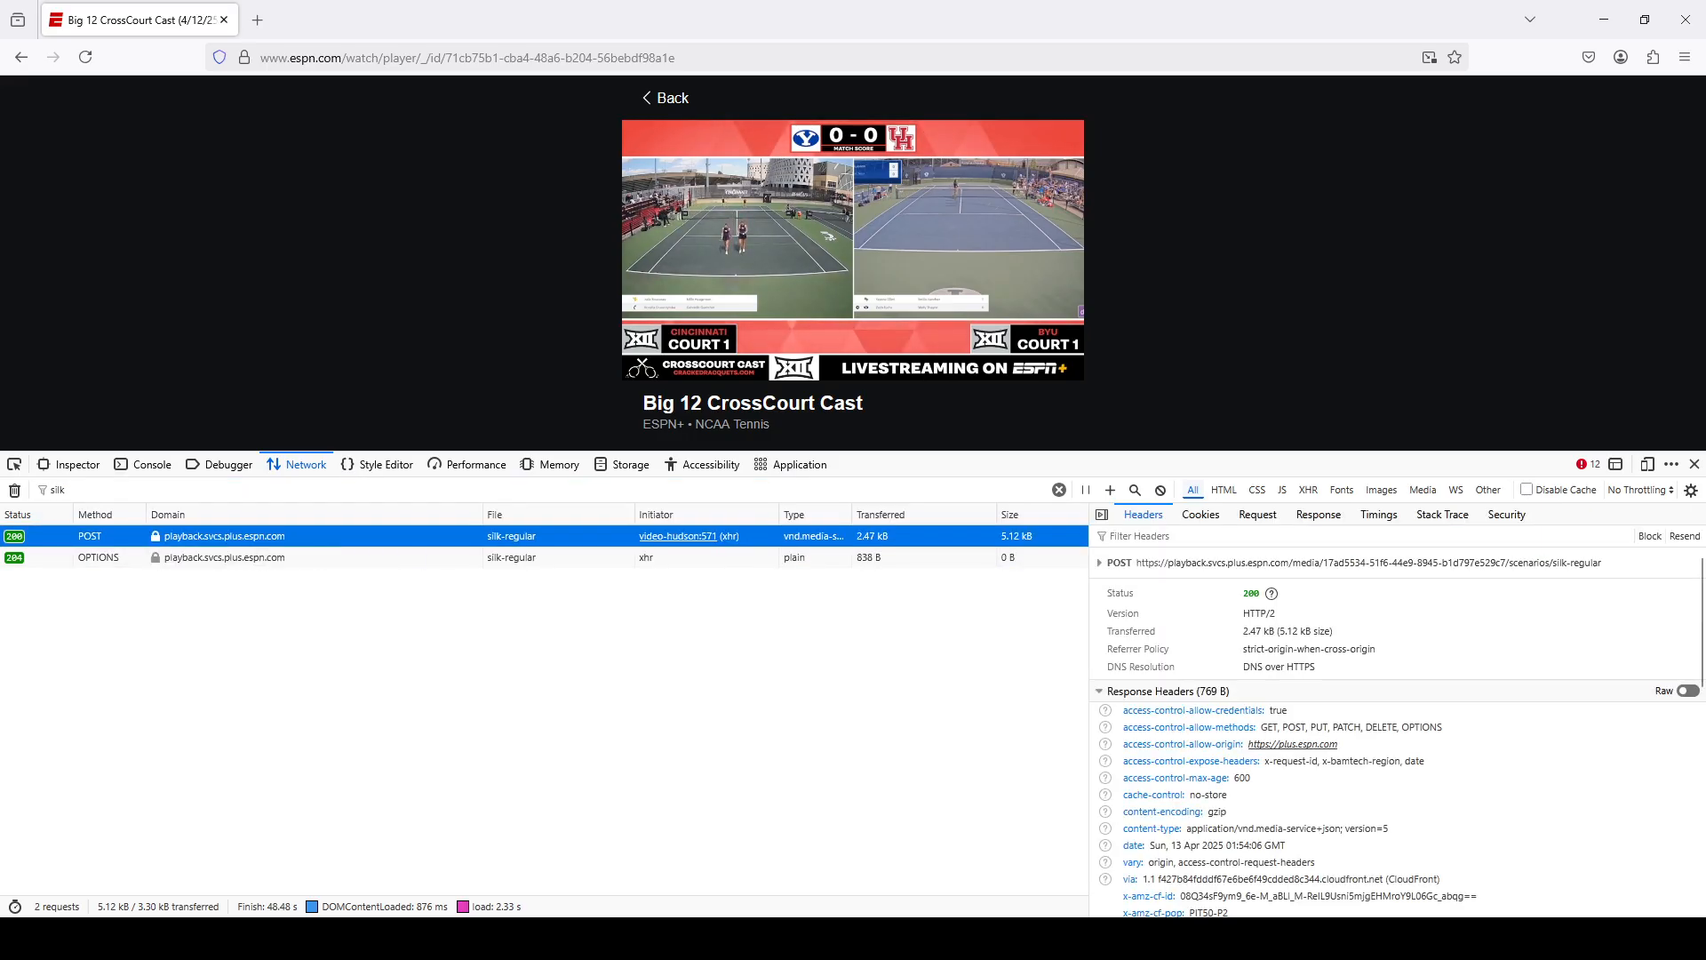
{"action": "scroll", "scroll_direction": "down", "scroll_amount": 3}
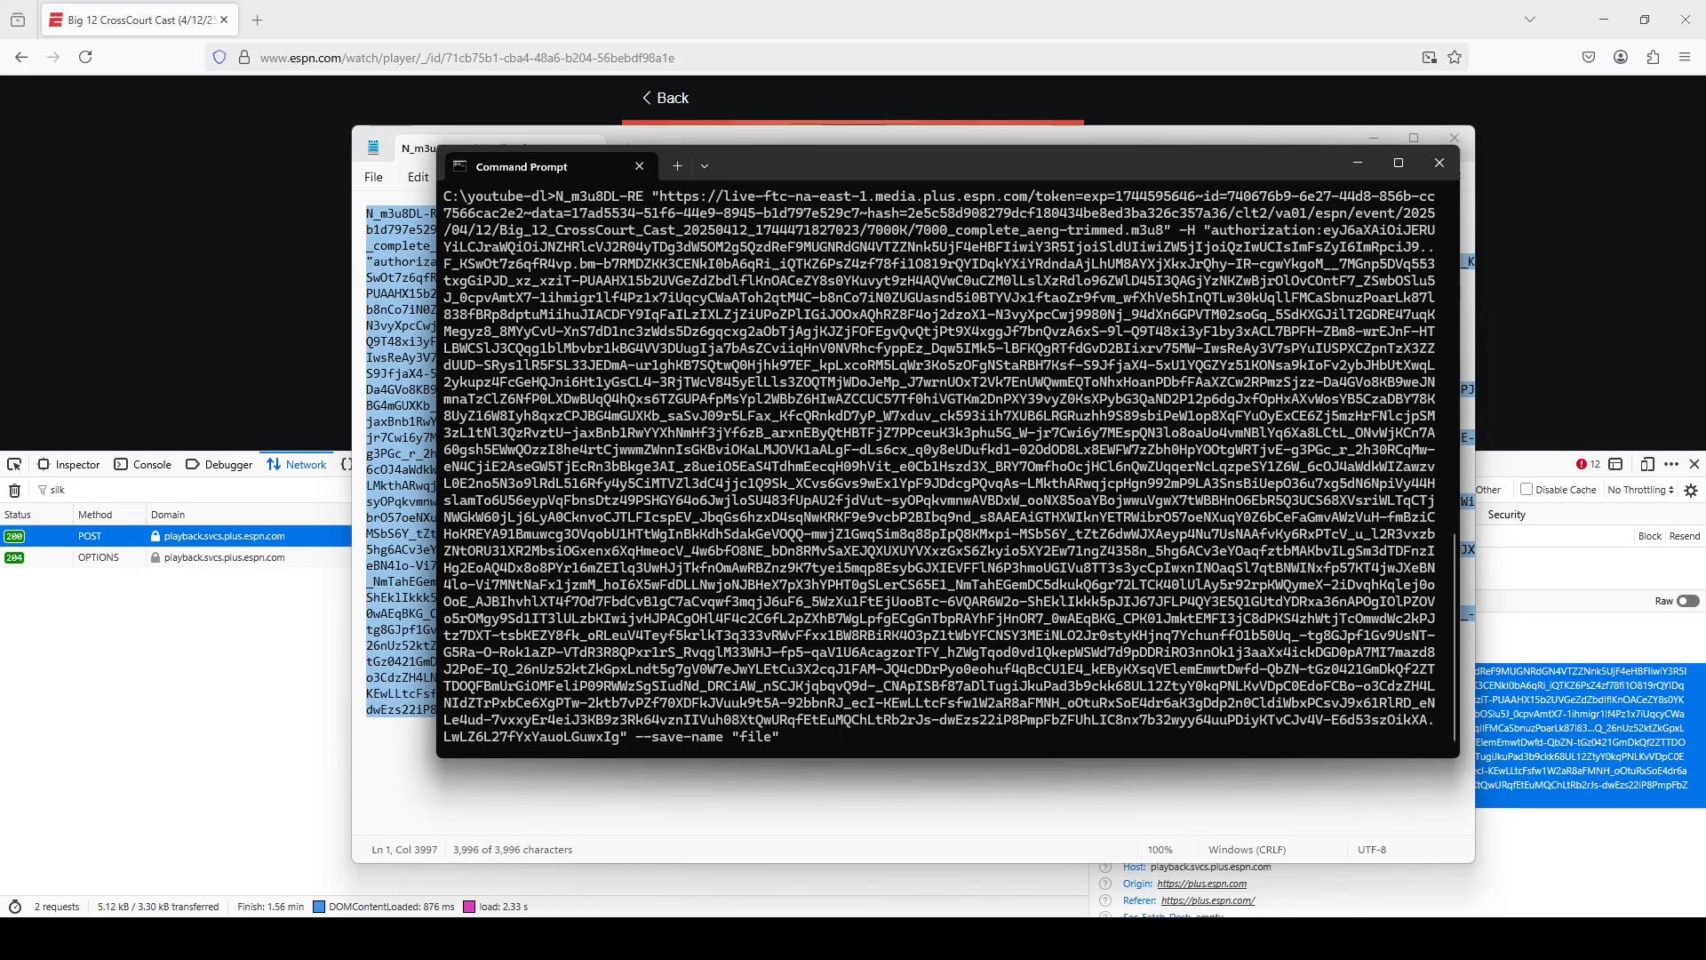
Run the N_m3u8DL-RE command and let the replay stream download finish
{"action": "key", "text": "Return"}
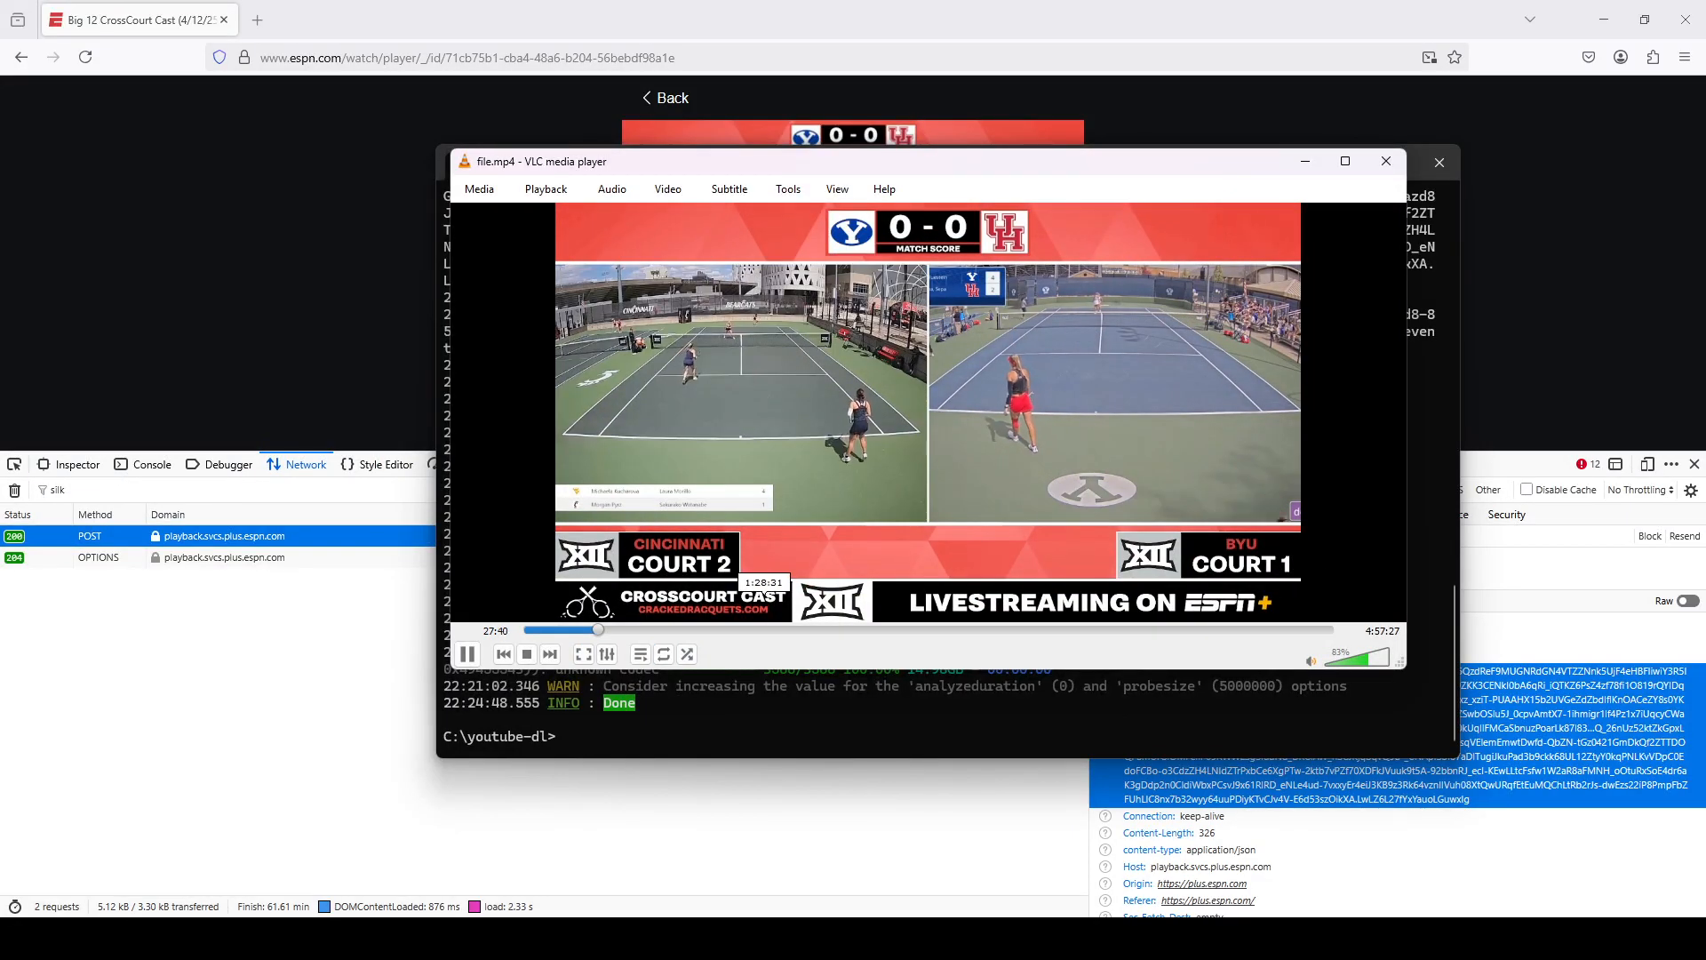
Seek file.mp4 in VLC ahead to about 2:33 of the 4:57:27 replay
{"action": "left_click", "coordinate": [855, 629]}
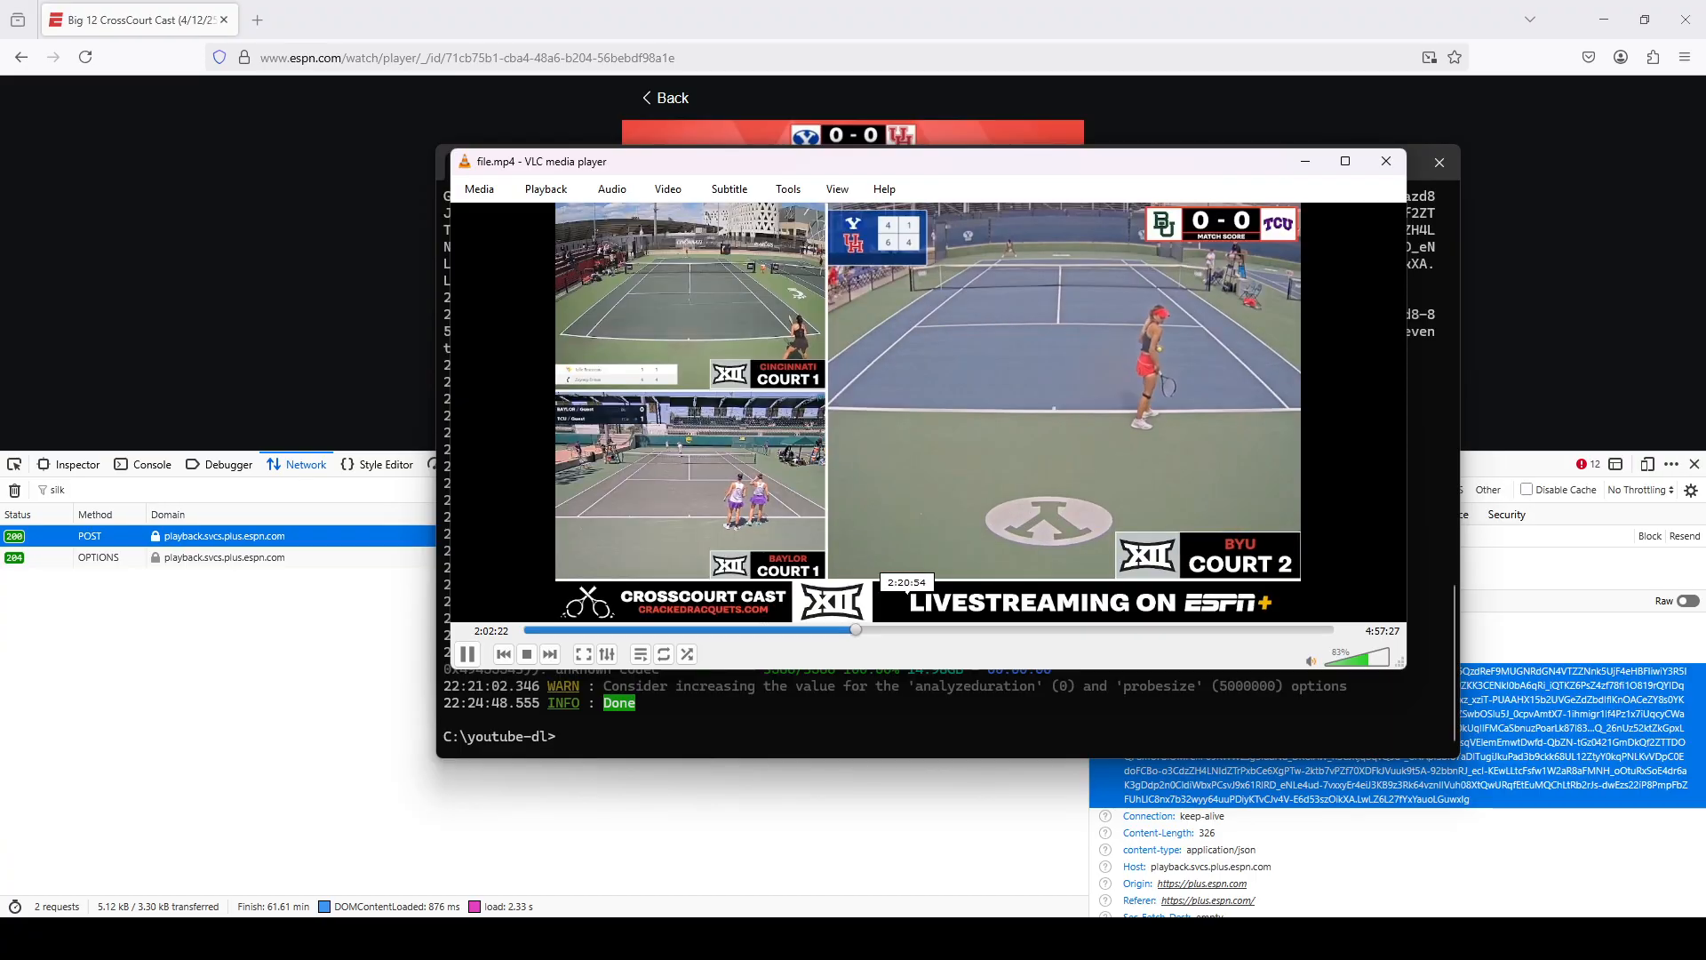
{"action": "left_click", "coordinate": [1075, 630]}
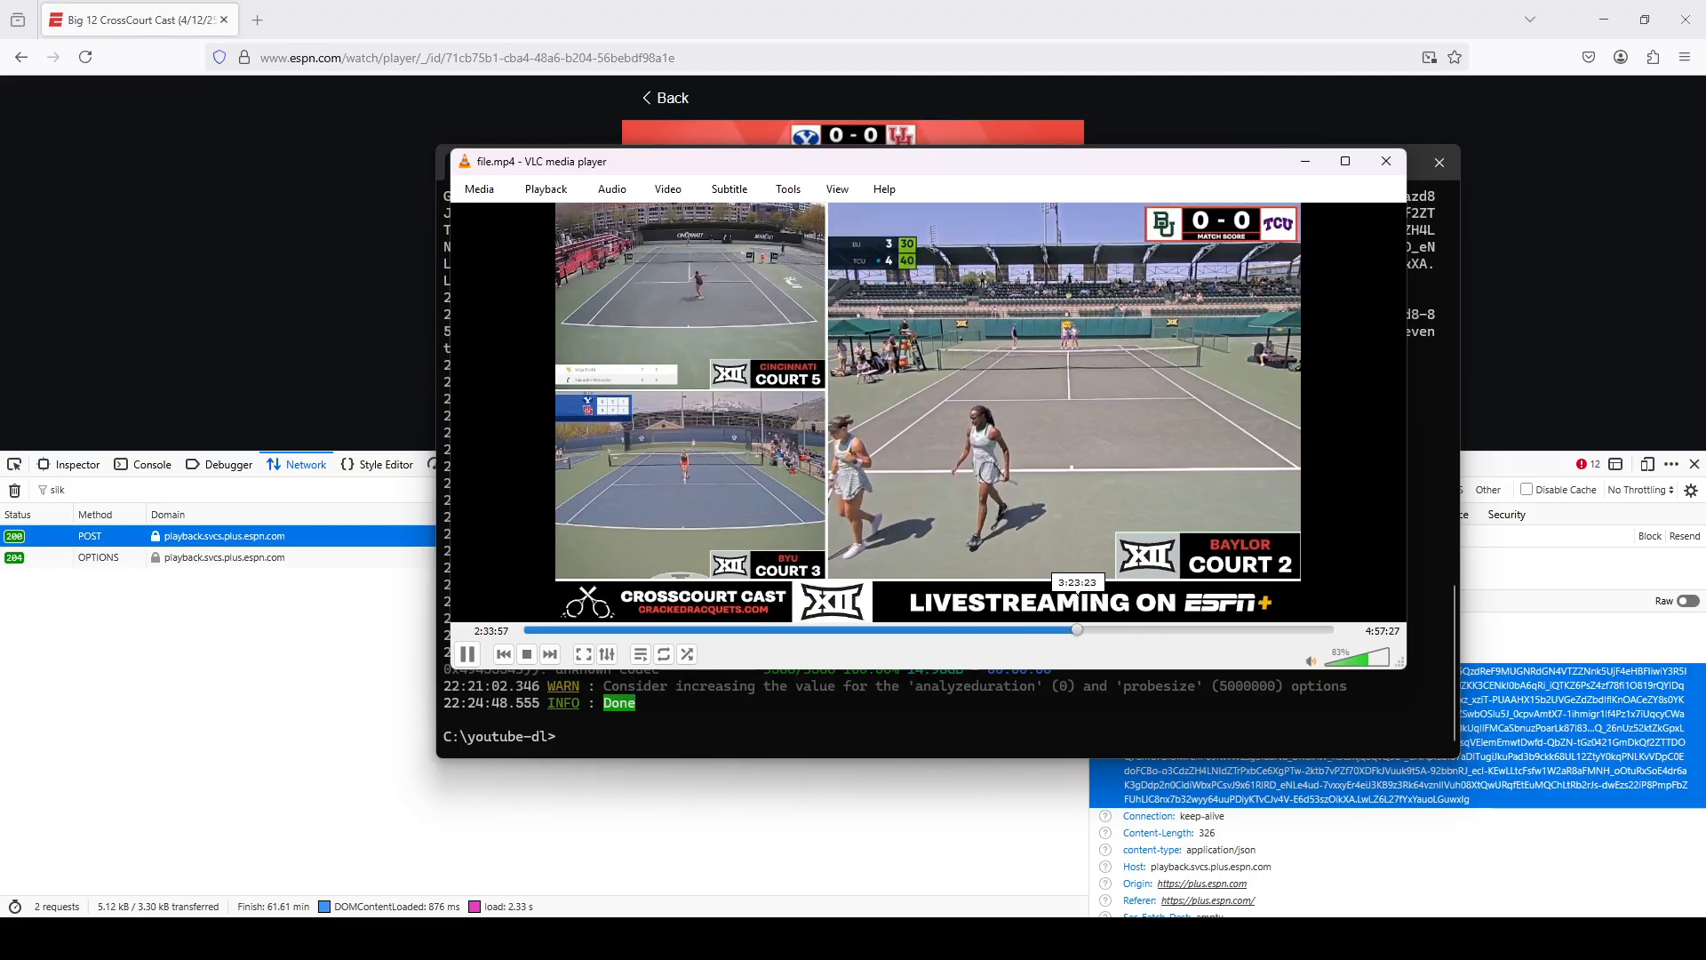